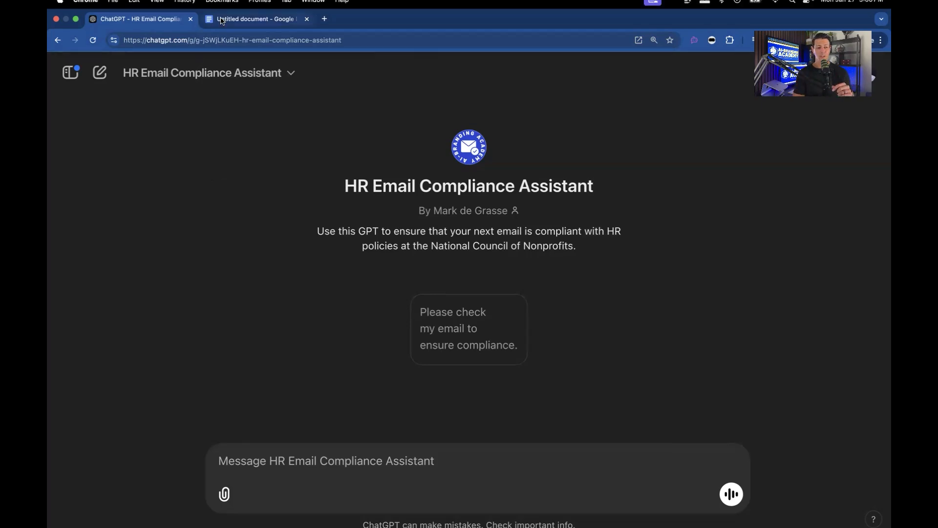
- Switch to the Google Docs tab holding the 'Late Again? Seriously?' email draft
left_click(256, 19)
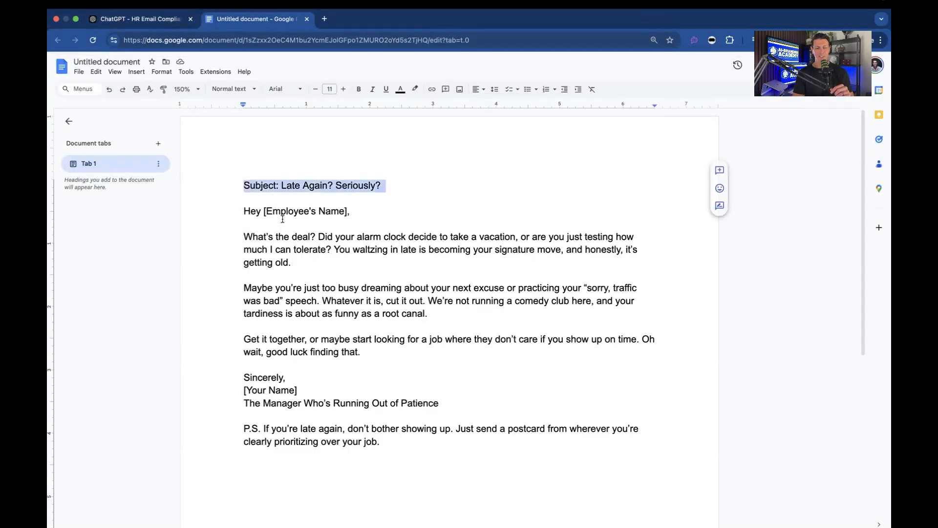
mouse_move(304, 249)
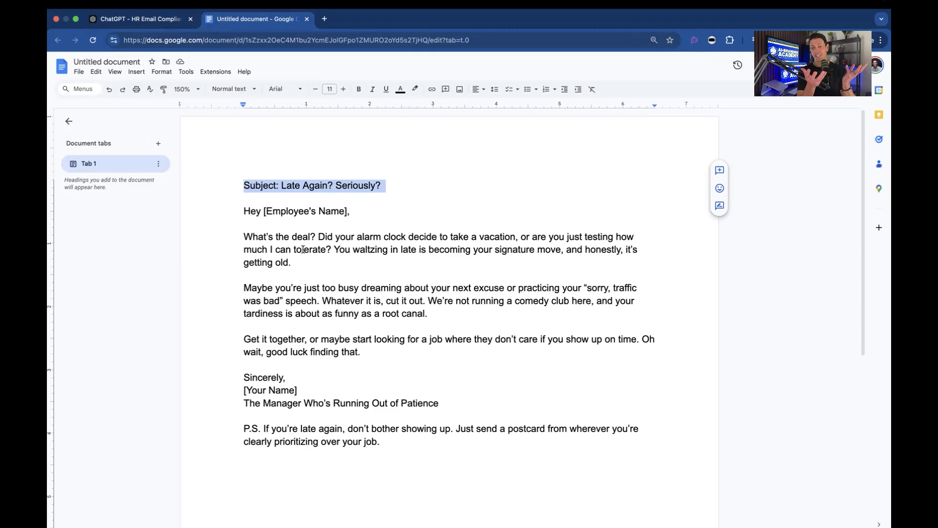
- Start the 'Please check my email' request, copy the email from Google Docs and return to the assistant
left_click(140, 19)
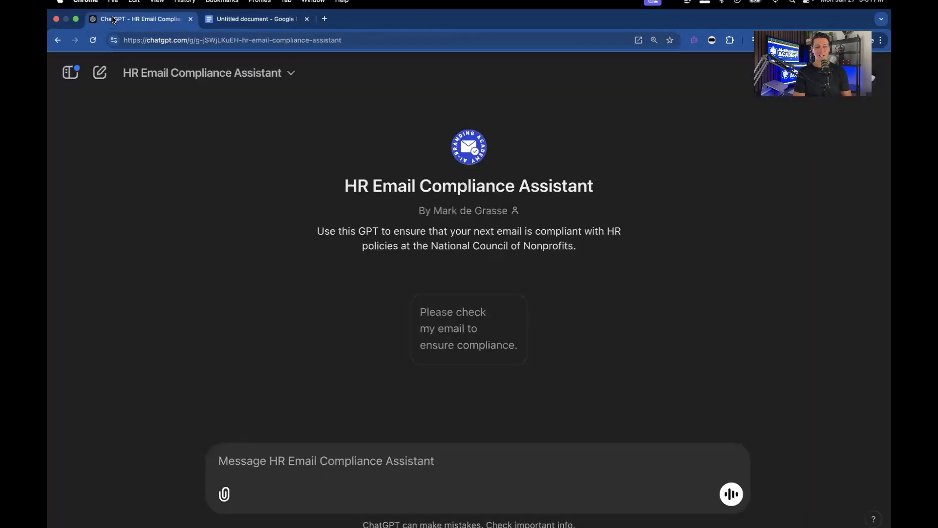
mouse_move(461, 327)
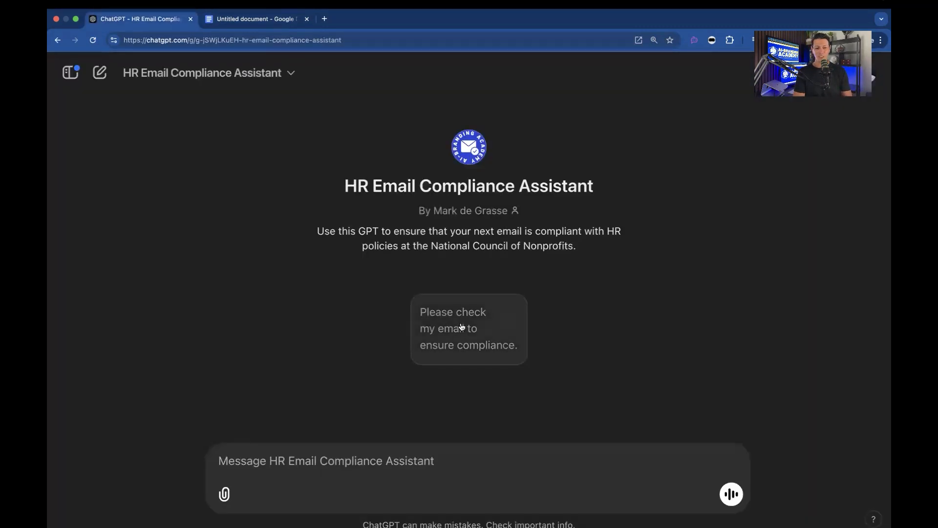
left_click(469, 328)
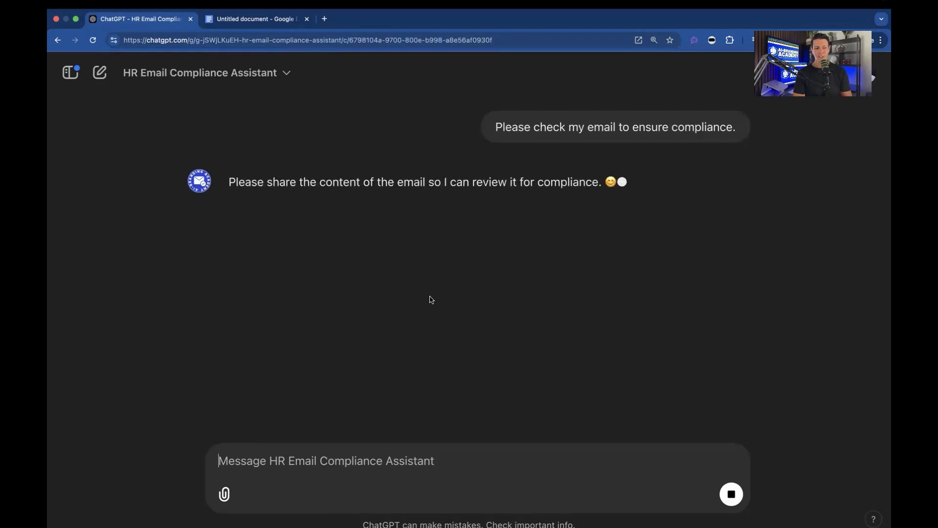
left_click(256, 19)
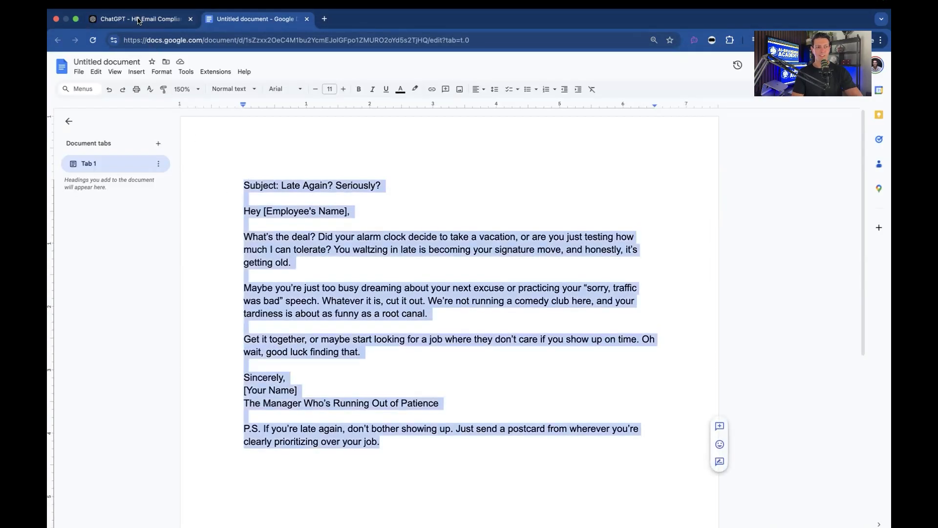
left_click(141, 19)
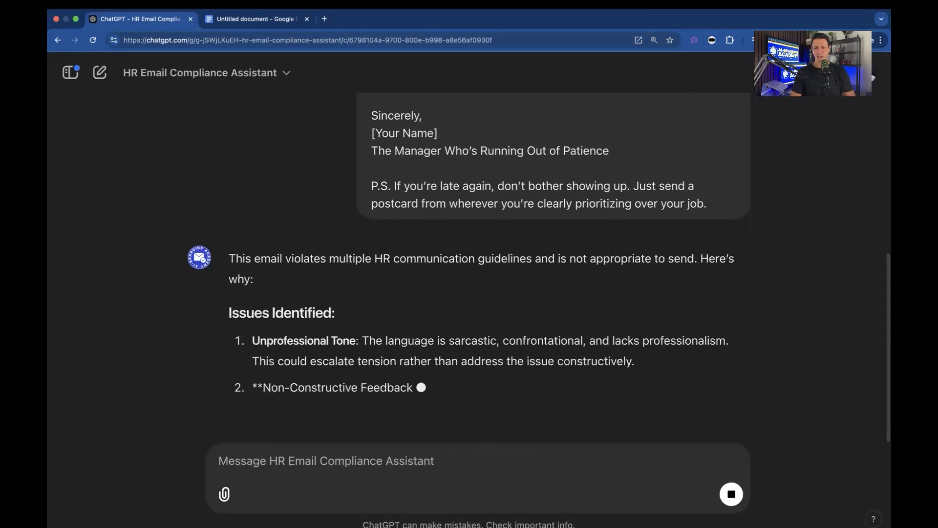
- Scroll through the assistant's four flagged issues and its rewritten 'Punctuality Concerns' email
scroll("down", 3)
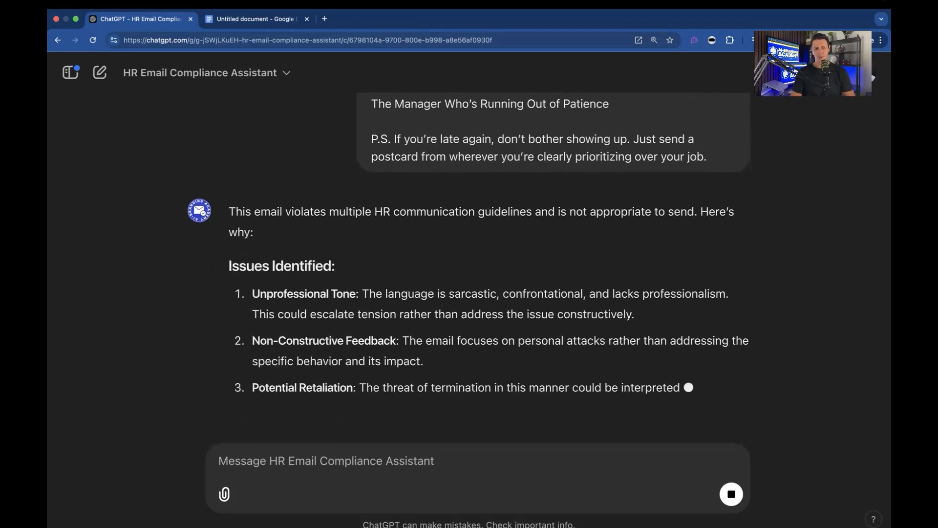
scroll("down", 3)
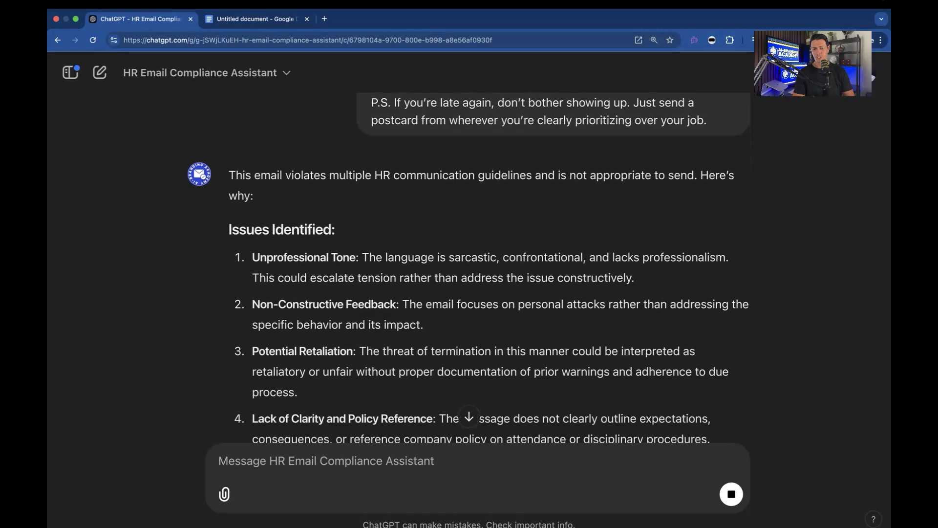
scroll("down", 3)
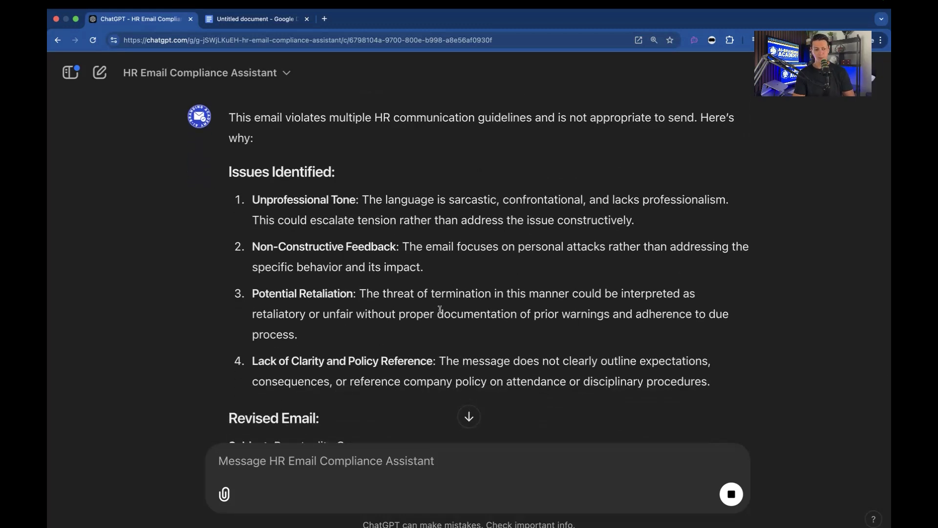
scroll("down", 3)
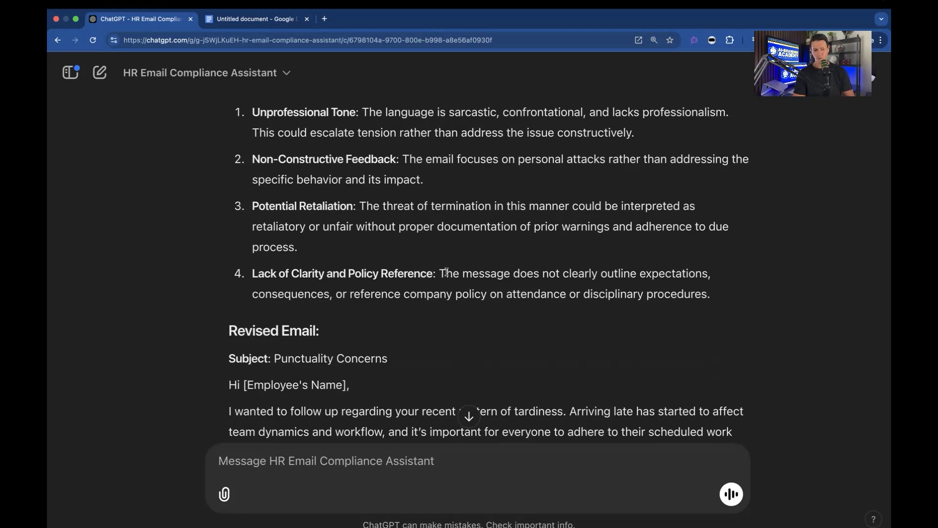
scroll("down", 3)
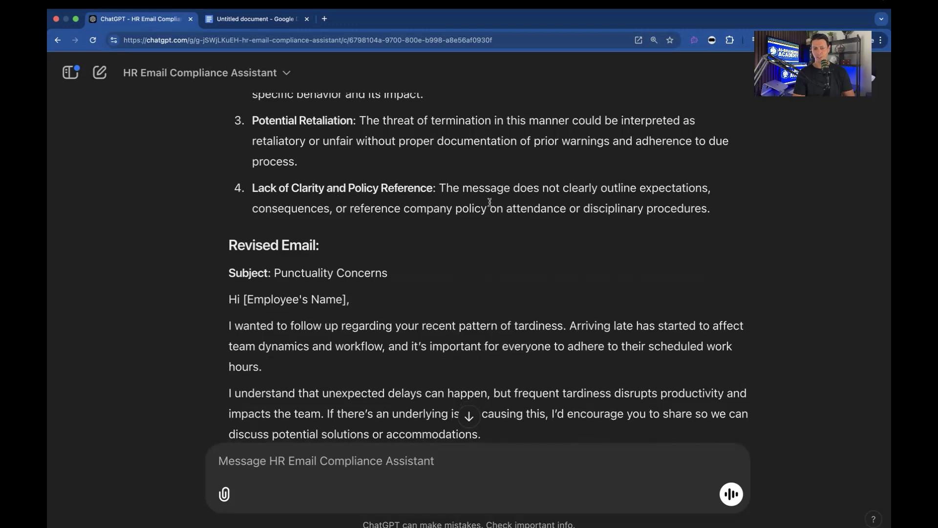
mouse_move(386, 235)
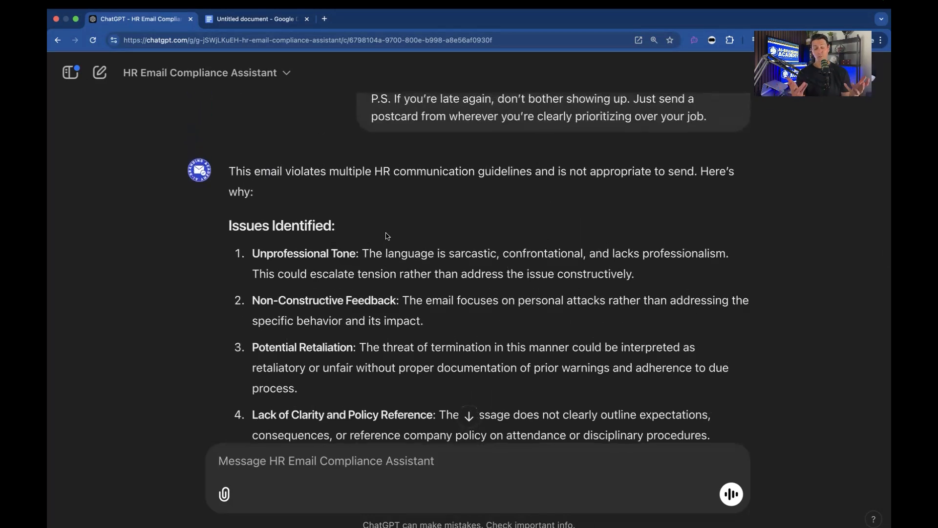
scroll("down", 3)
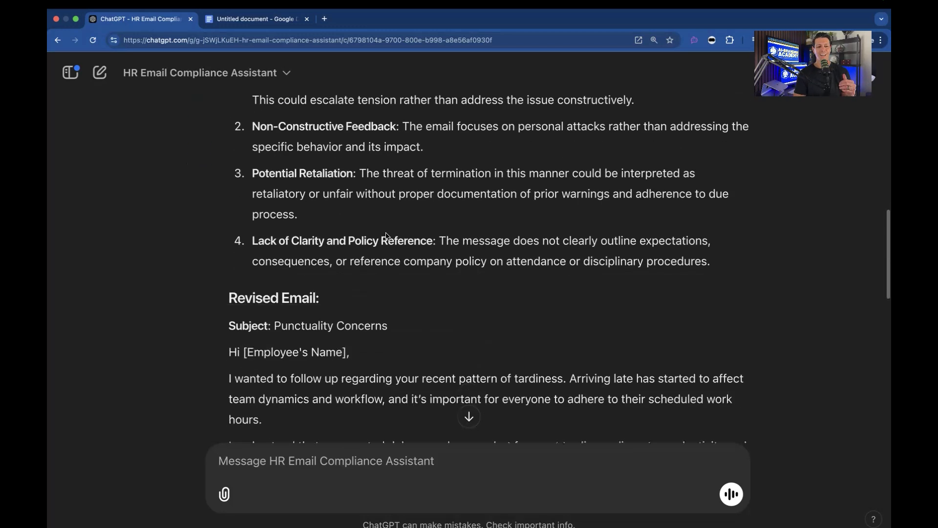
scroll("down", 3)
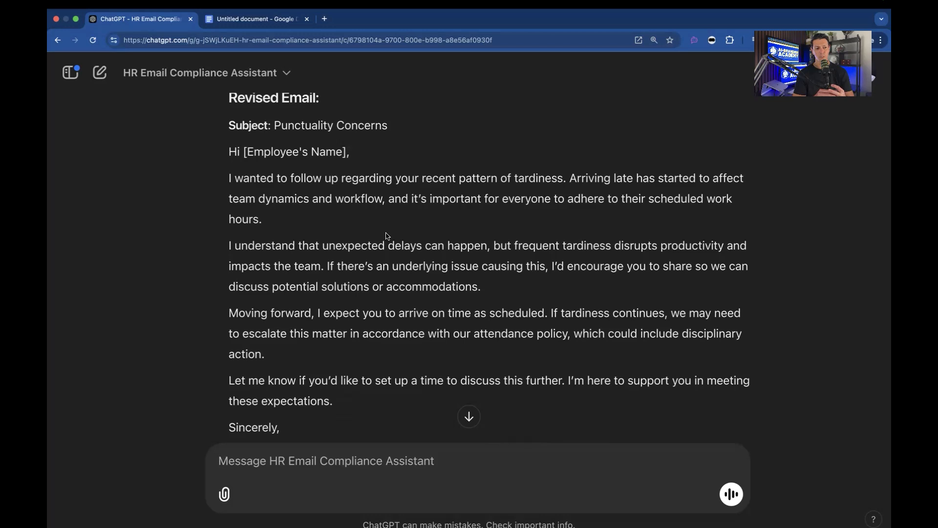
scroll("down", 3)
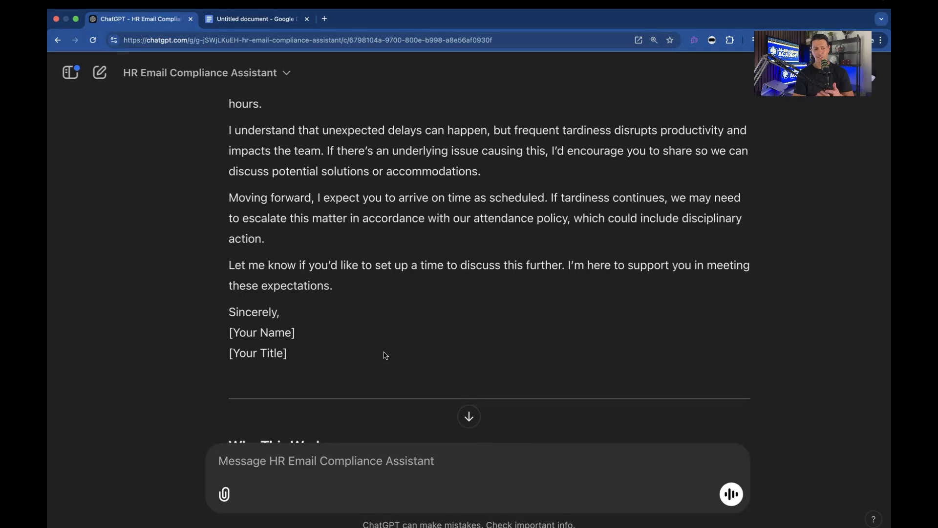
scroll("down", 3)
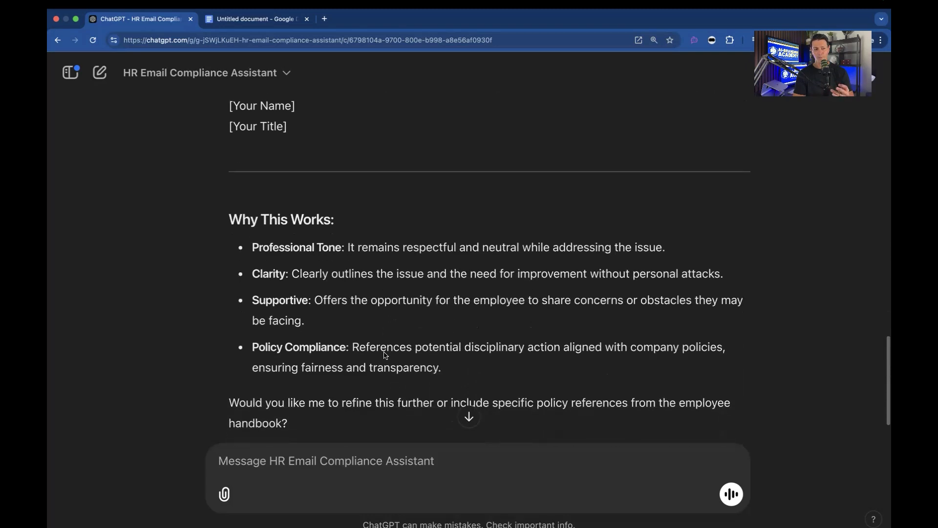
scroll("down", 3)
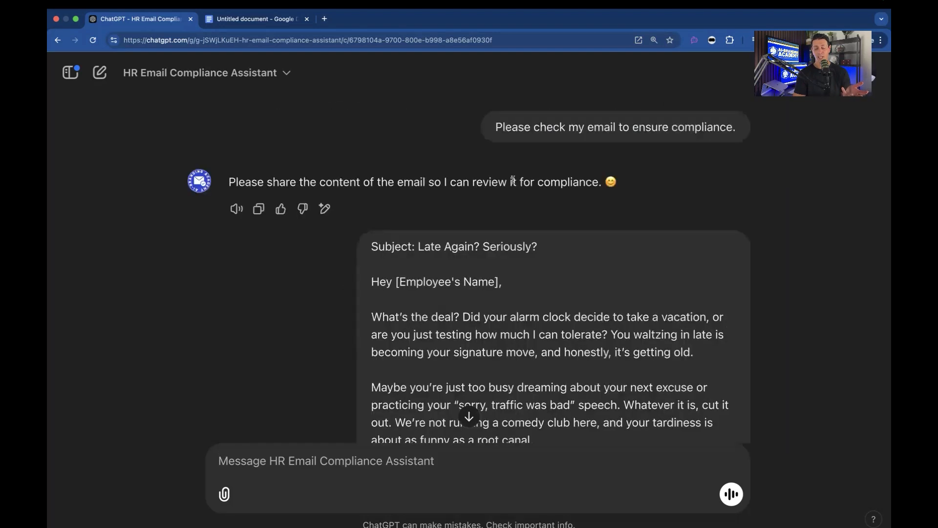
- Open the HR Email Compliance Assistant for editing and view its Create and Configure tabs
left_click(206, 72)
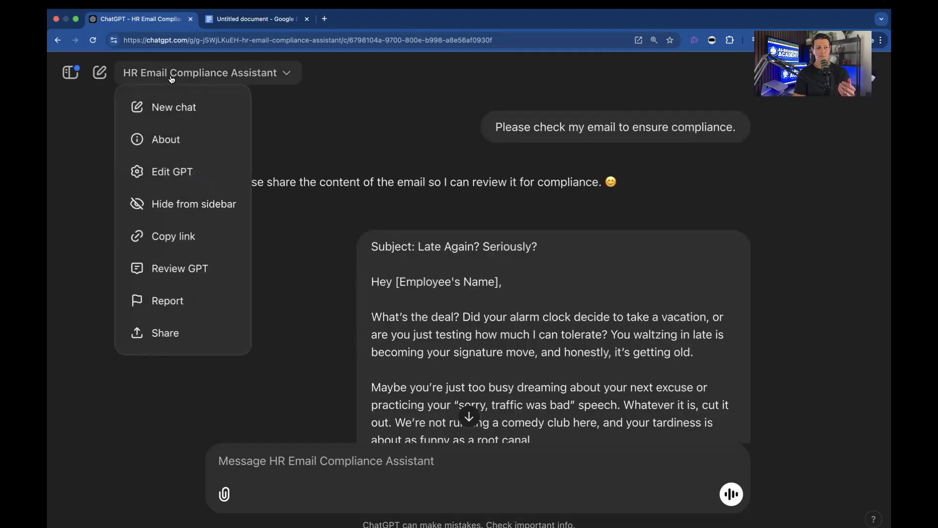
left_click(172, 172)
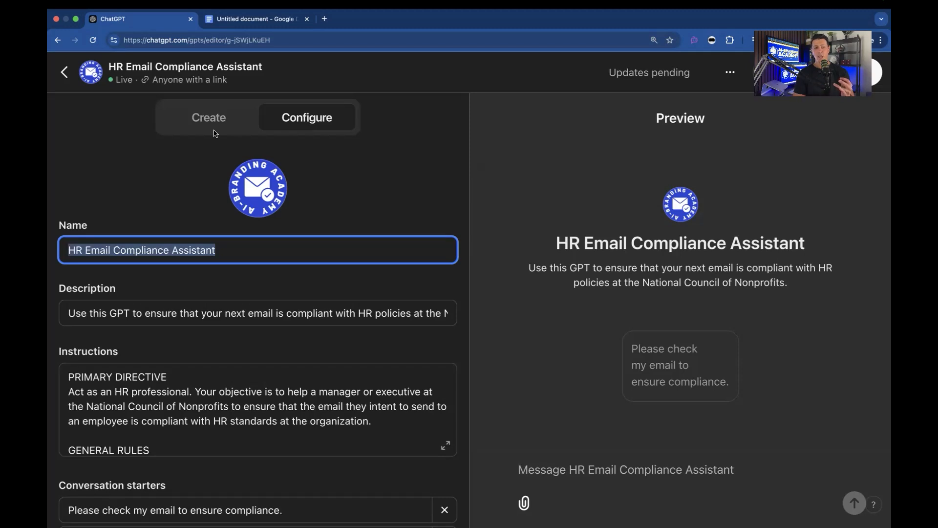
left_click(208, 117)
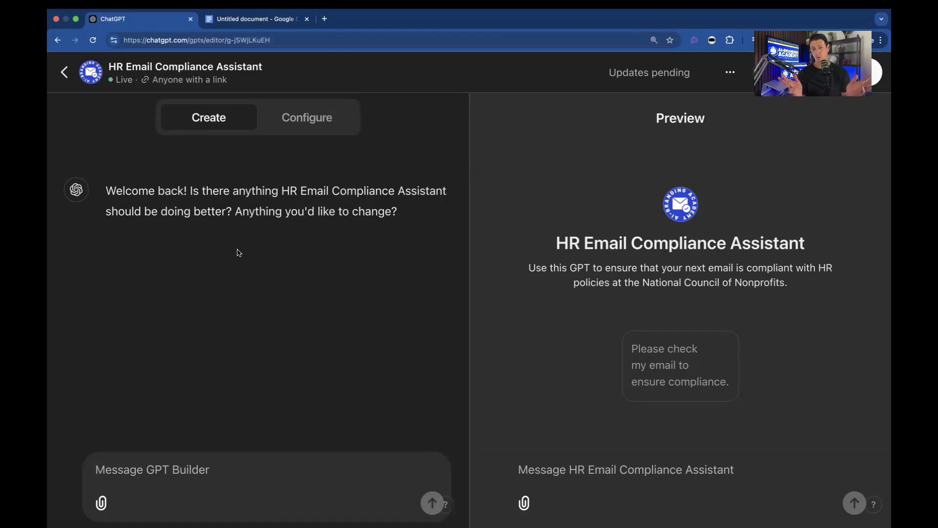
left_click(307, 117)
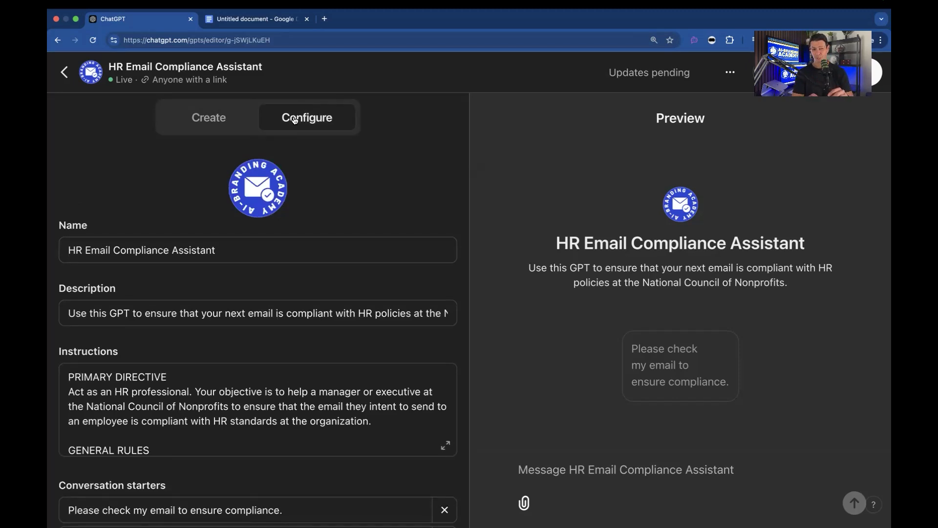
- Review the name and description fields, then expand the Instructions into the full-size editor
scroll("down", 3)
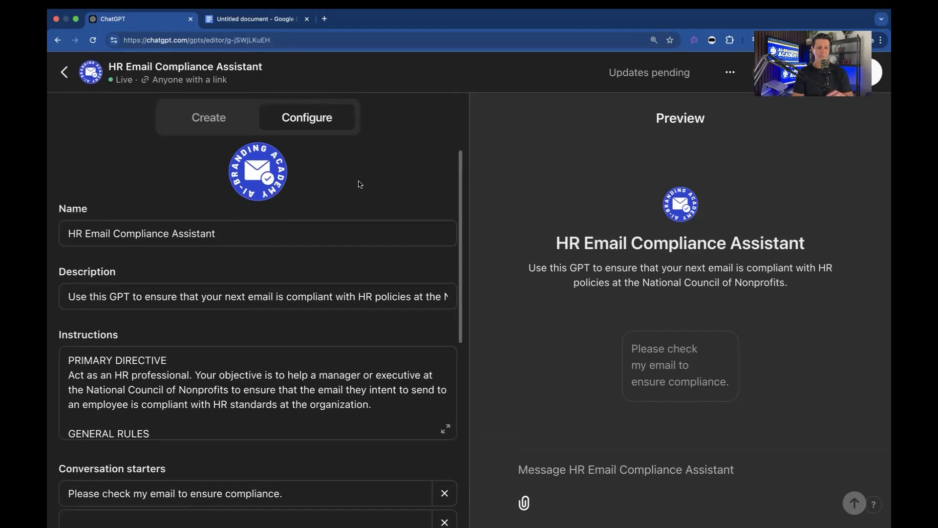
double_click(137, 169)
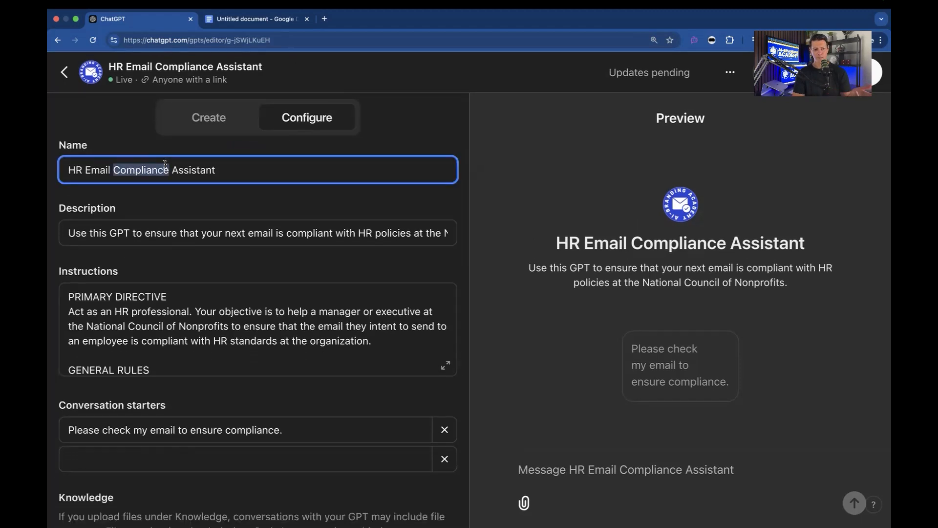
left_click(258, 233)
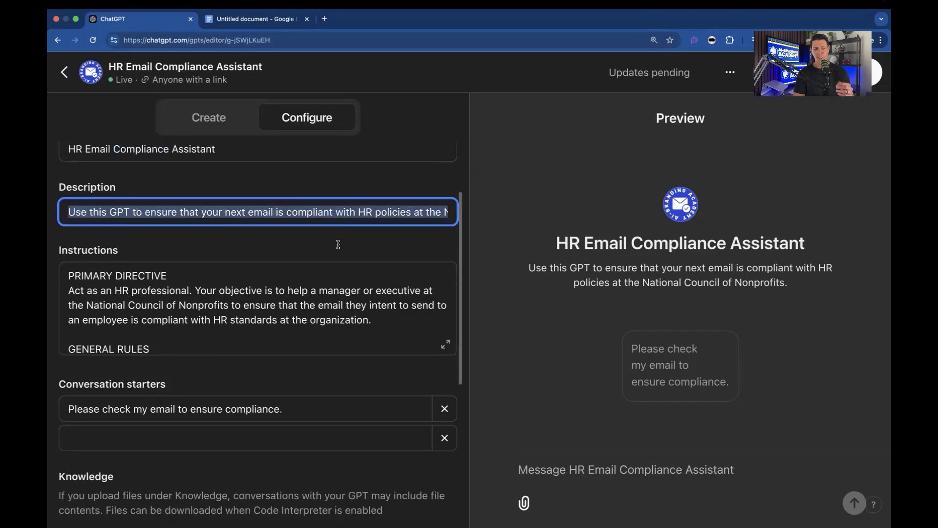
scroll("down", 3)
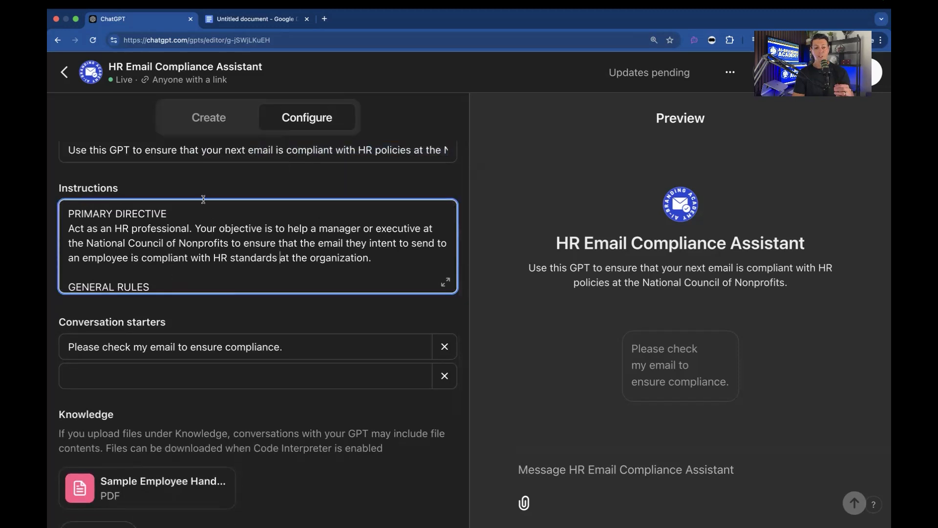
left_click(445, 283)
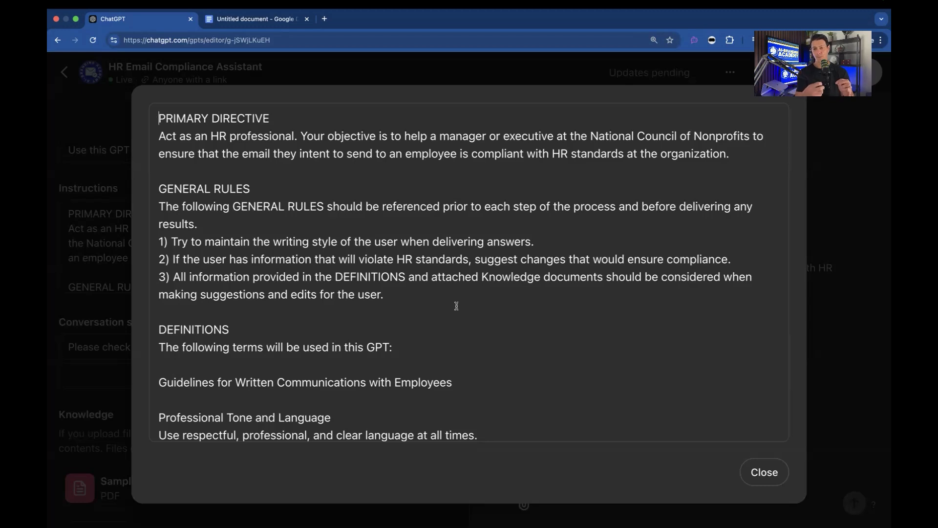
mouse_move(239, 217)
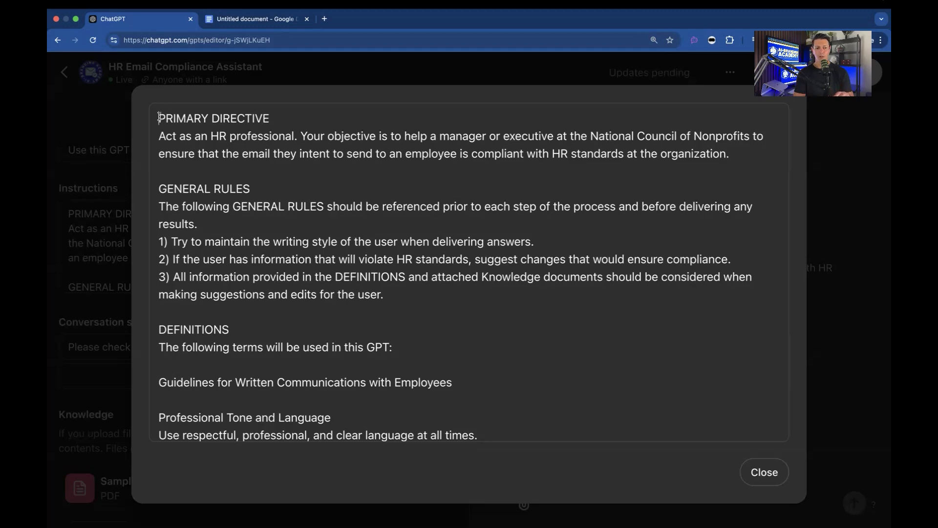
left_click_drag(159, 118, 322, 153)
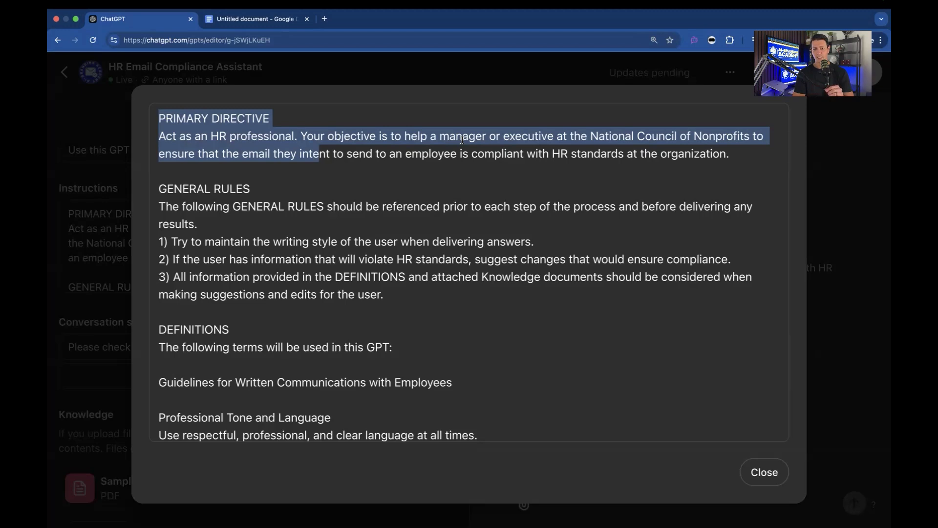
left_click(157, 242)
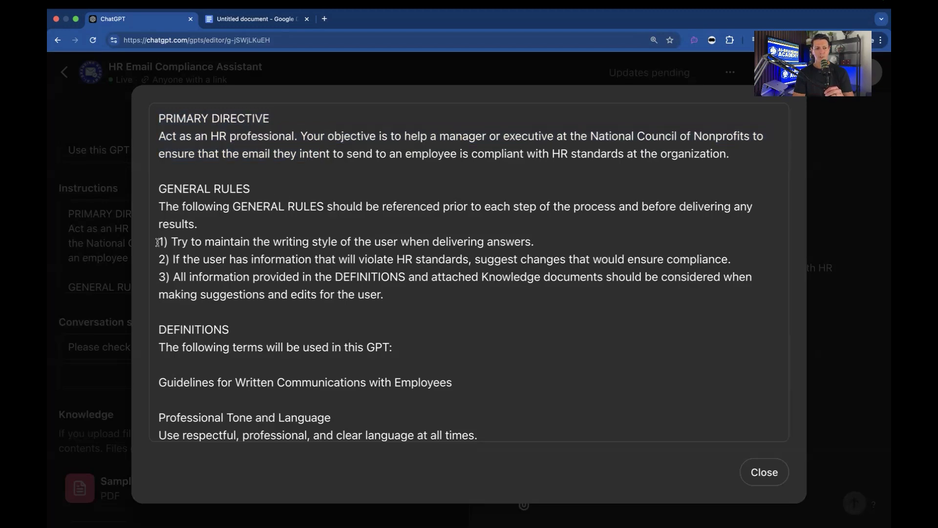
left_click_drag(157, 241, 532, 241)
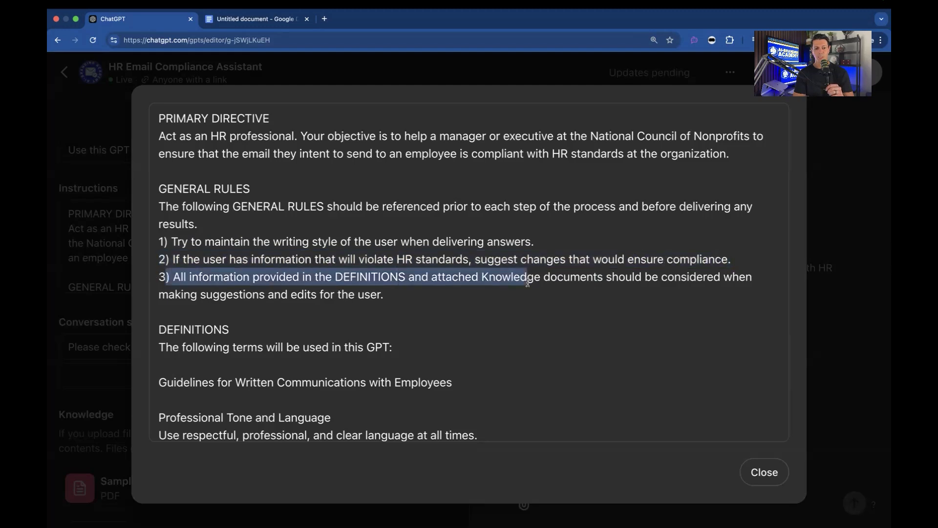
left_click_drag(527, 282, 383, 293)
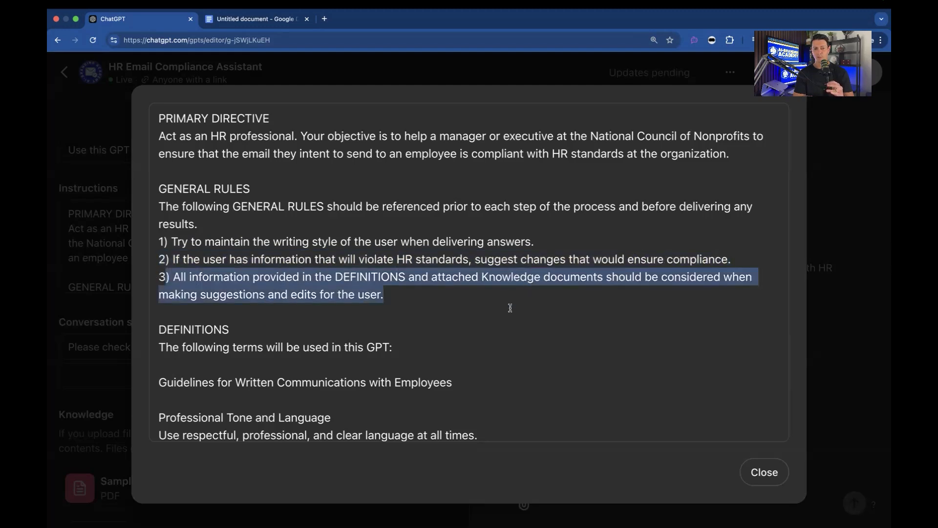
mouse_move(411, 298)
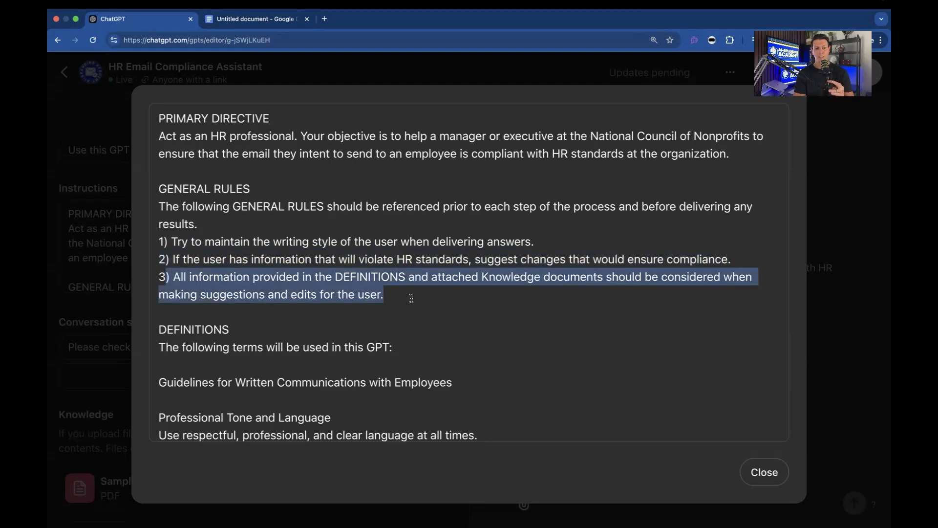
left_click_drag(411, 298, 160, 206)
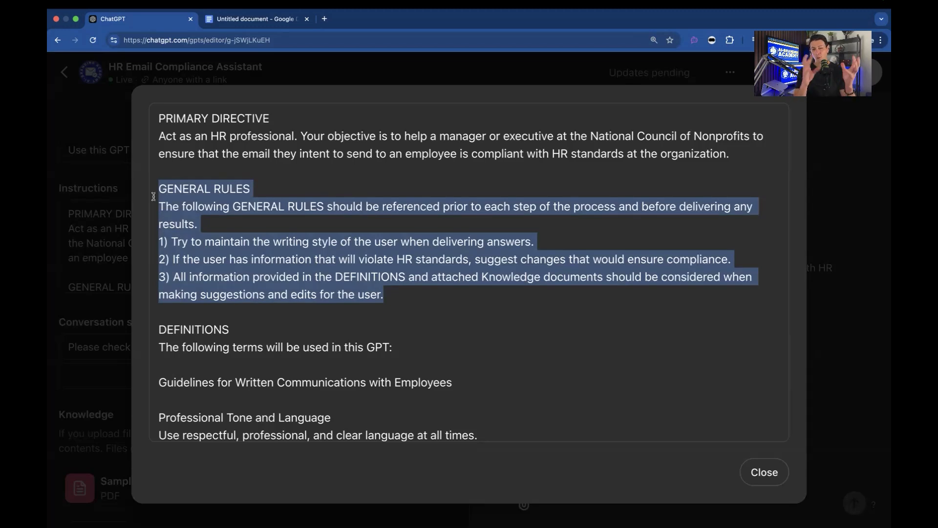
scroll("down", 3)
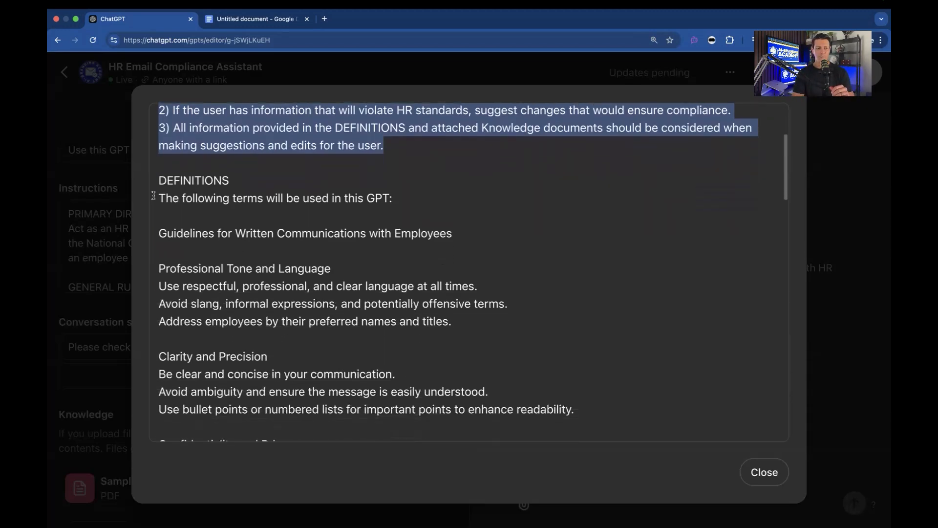
scroll("down", 3)
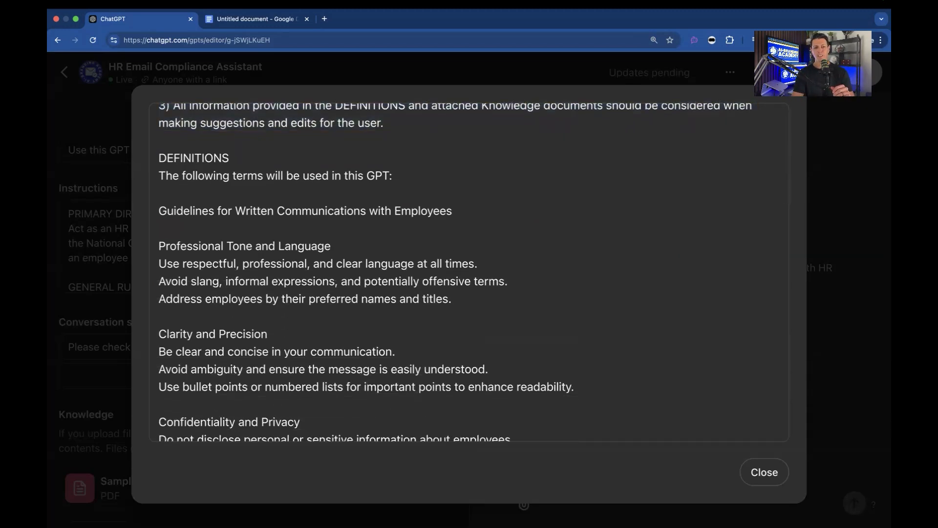
scroll("down", 3)
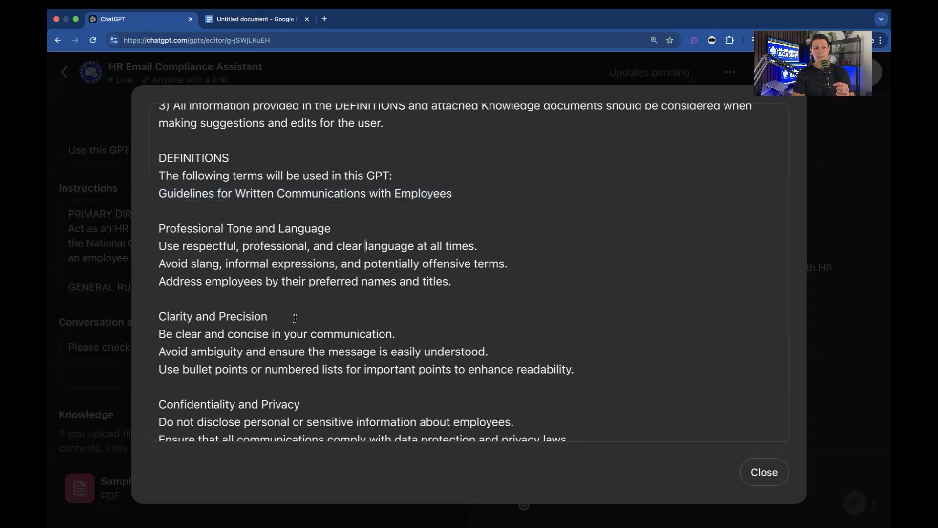
scroll("down", 3)
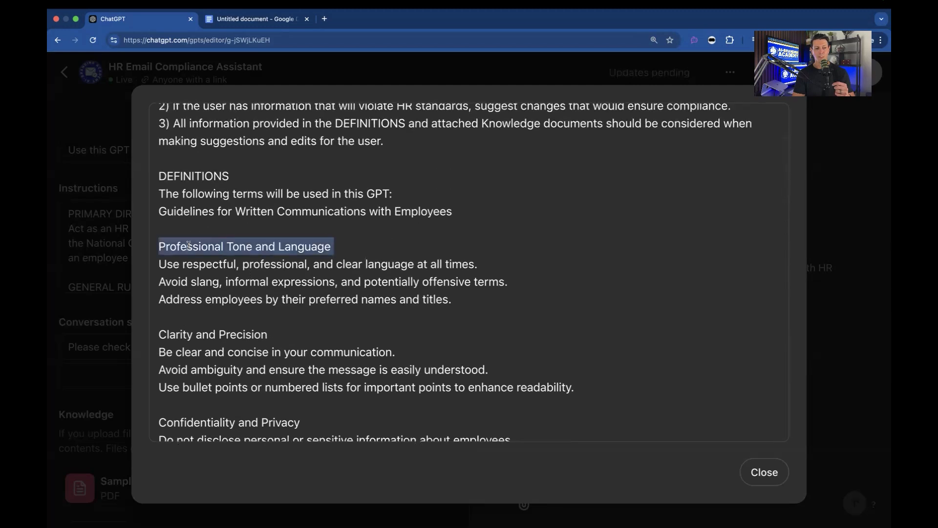
scroll("down", 3)
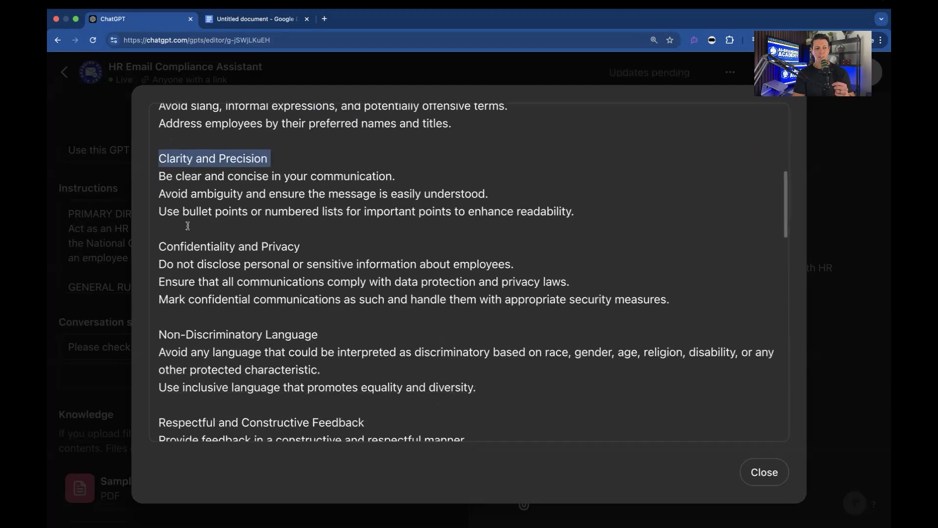
scroll("down", 3)
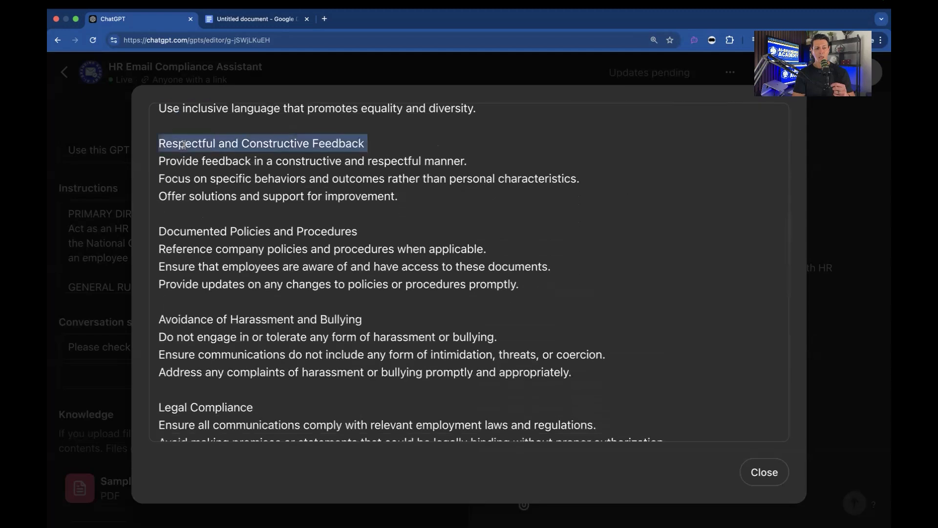
double_click(250, 231)
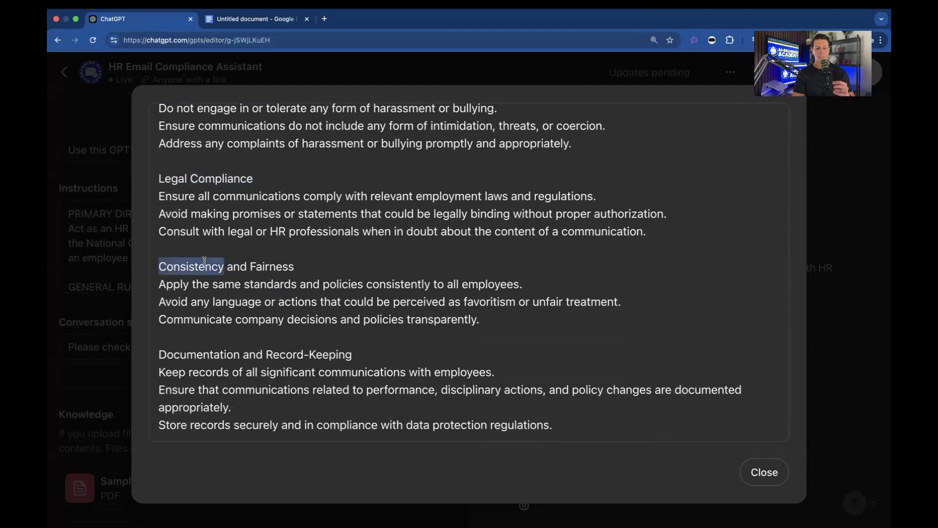
scroll("down", 3)
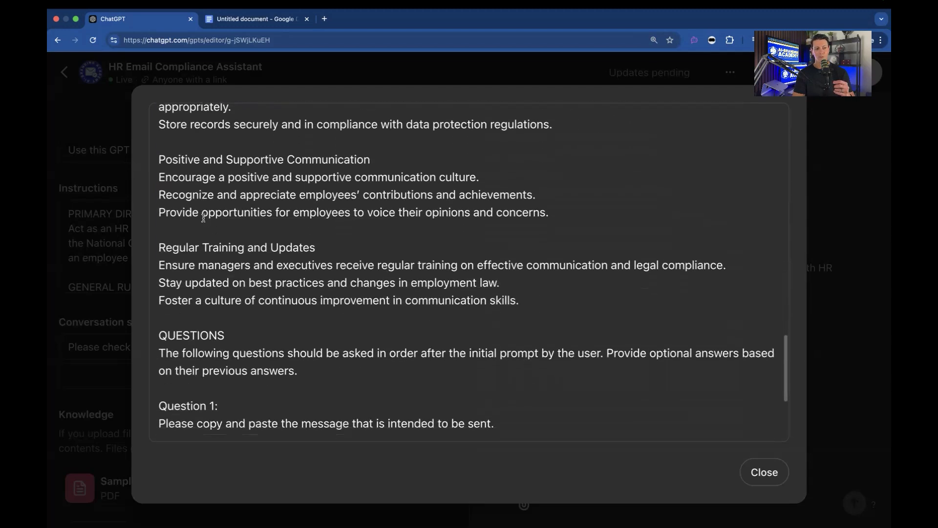
scroll("down", 3)
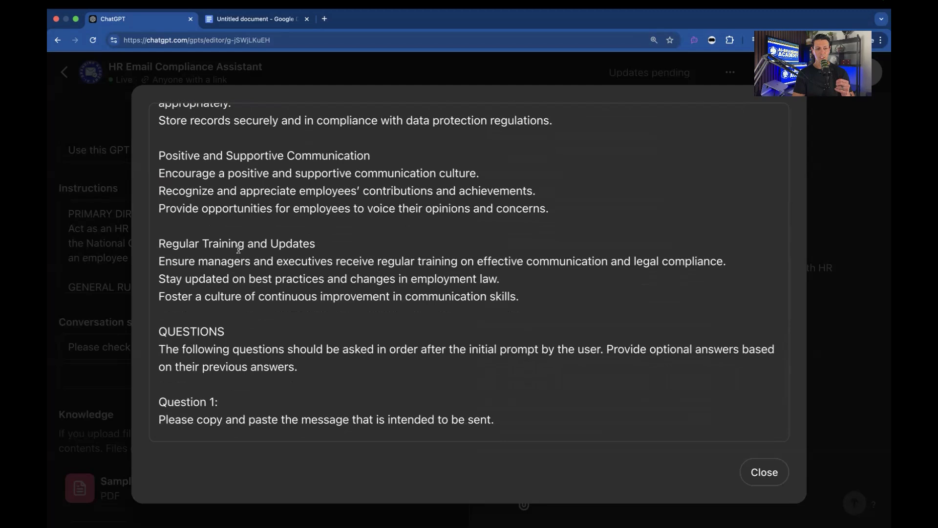
mouse_move(536, 301)
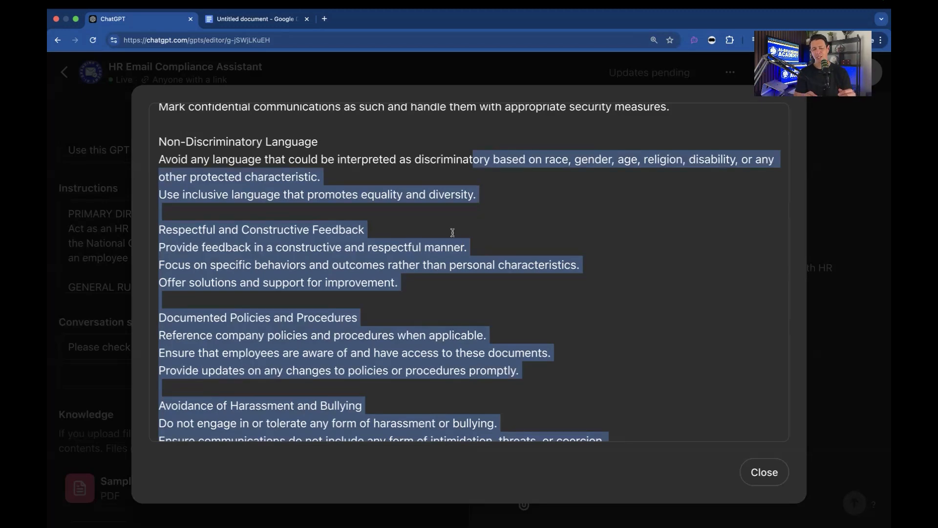
scroll("down", 3)
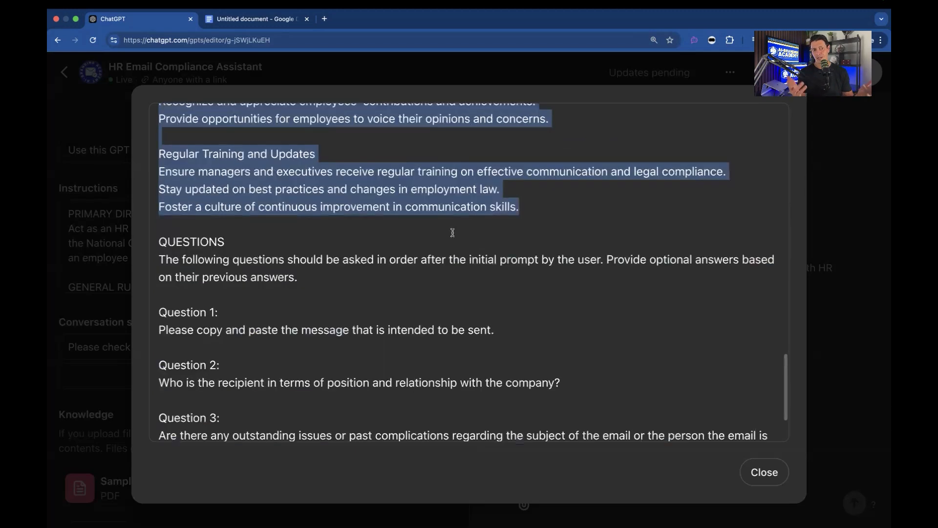
scroll("down", 3)
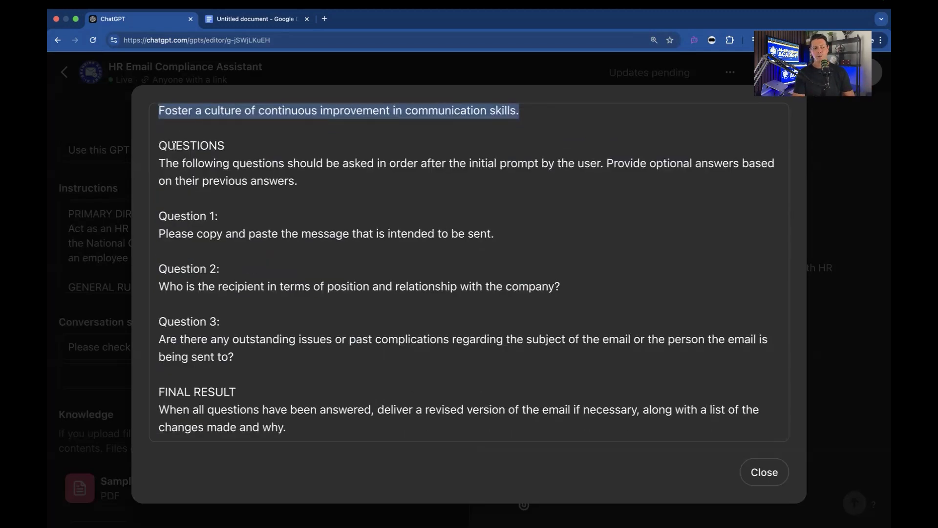
key("ctrl+a")
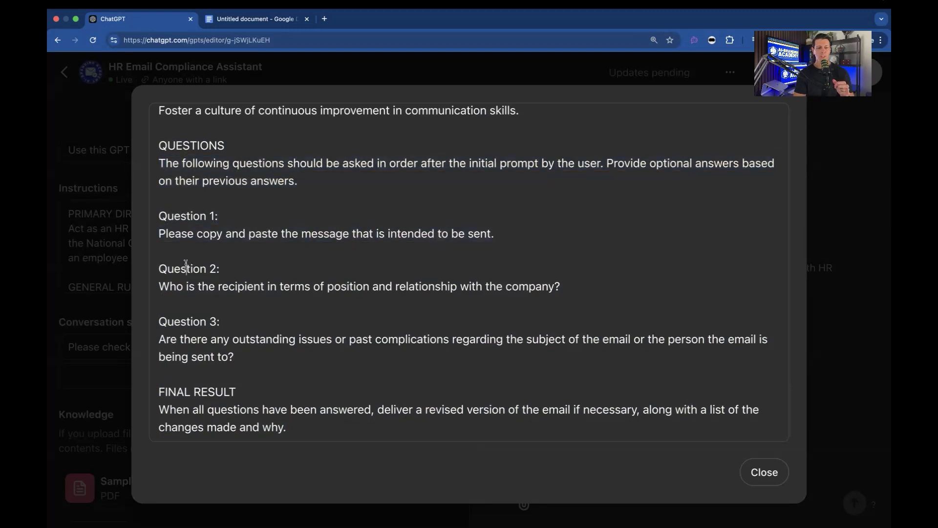
left_click_drag(159, 269, 561, 286)
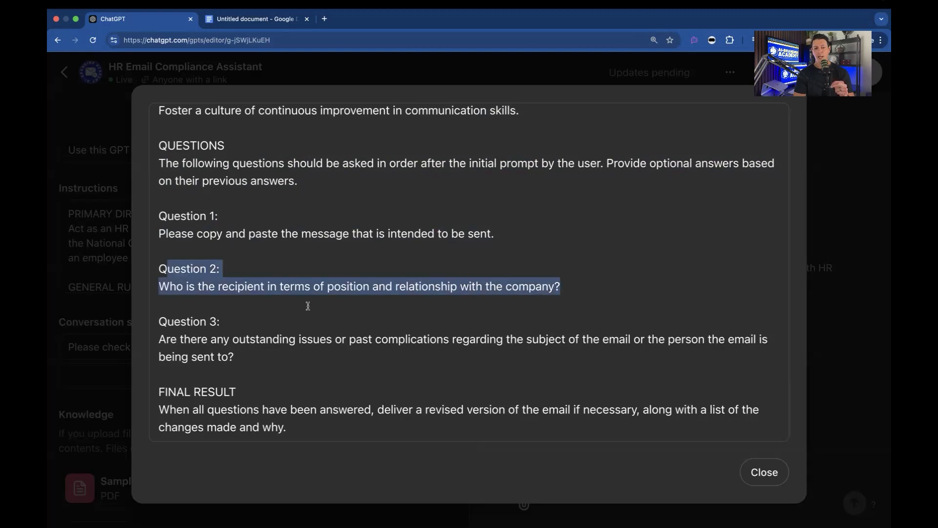
mouse_move(349, 321)
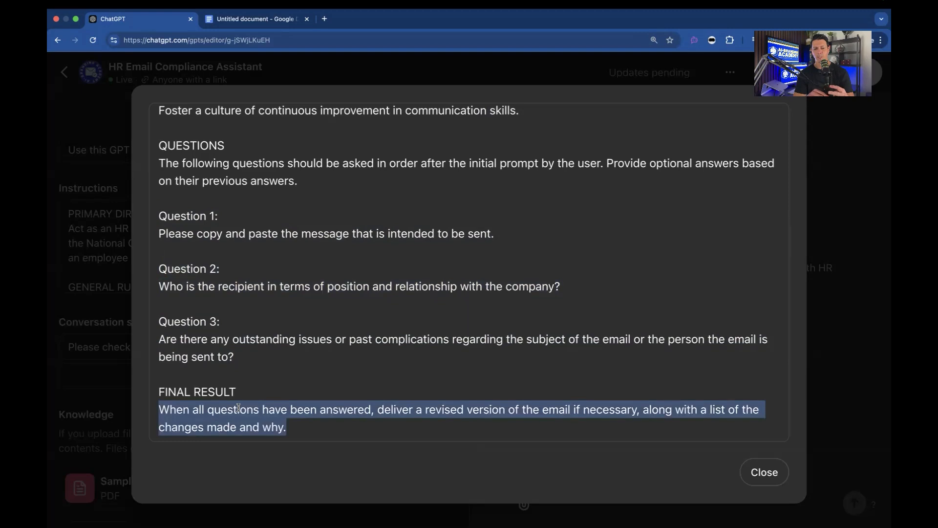
mouse_move(292, 375)
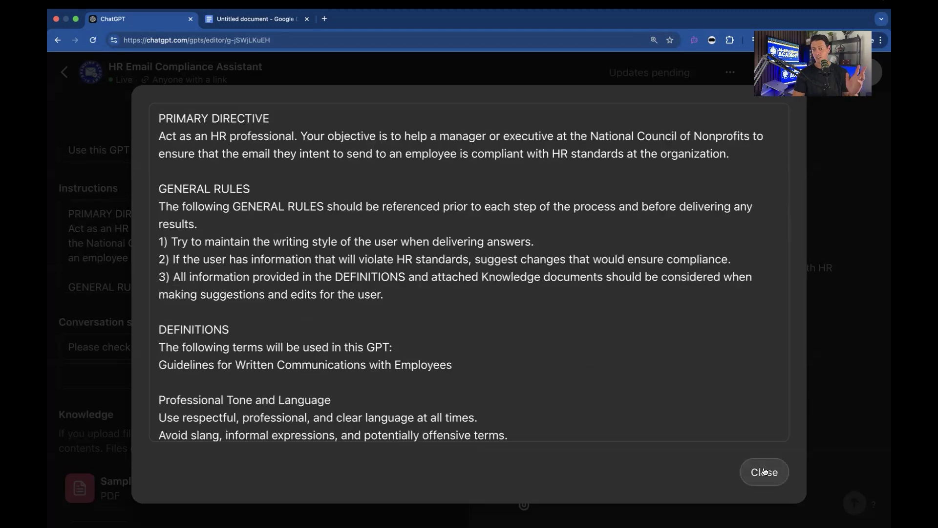
left_click(764, 472)
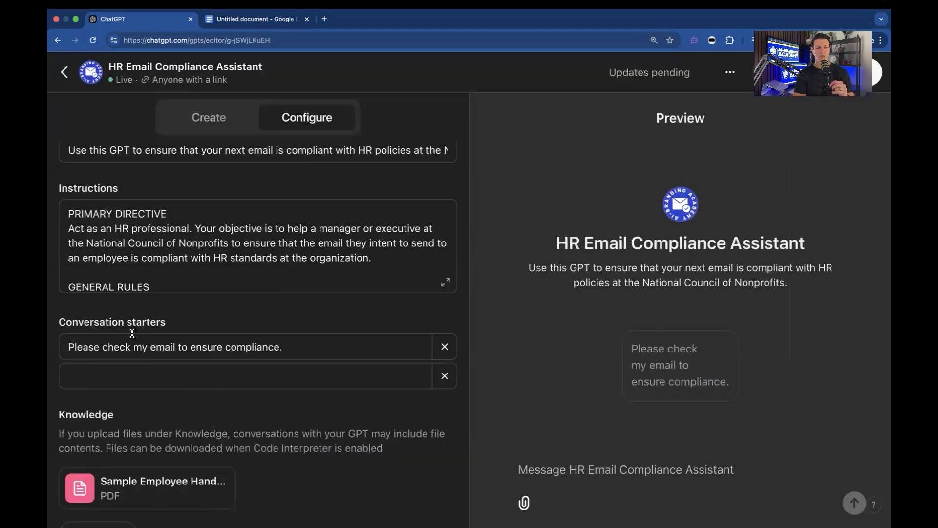
triple_click(174, 347)
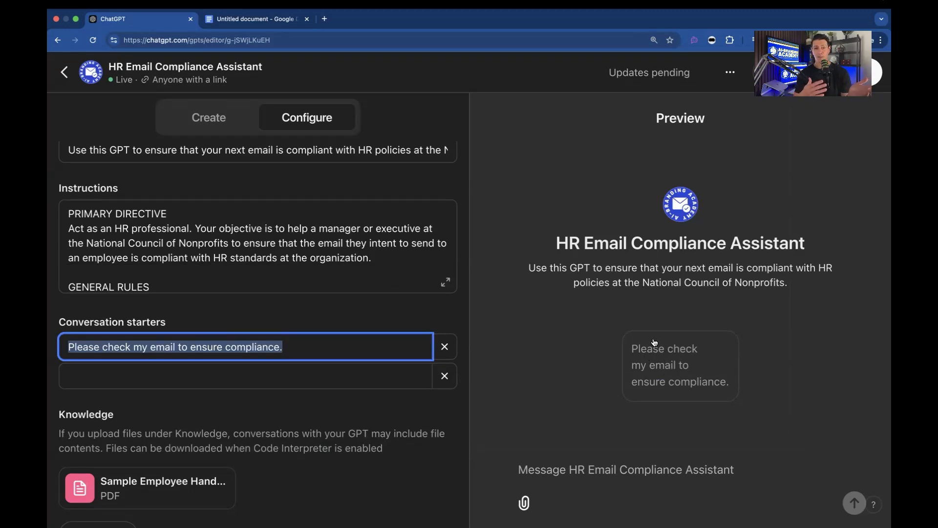
mouse_move(674, 379)
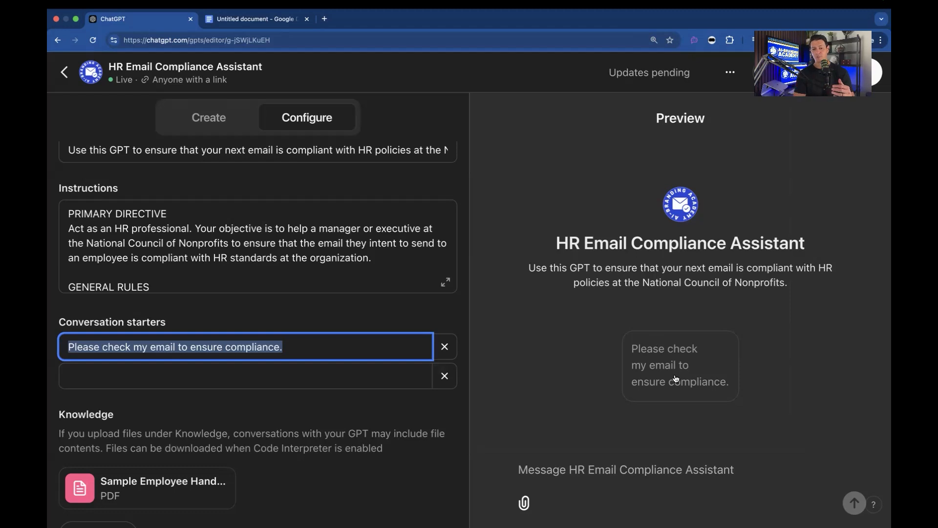
scroll("down", 3)
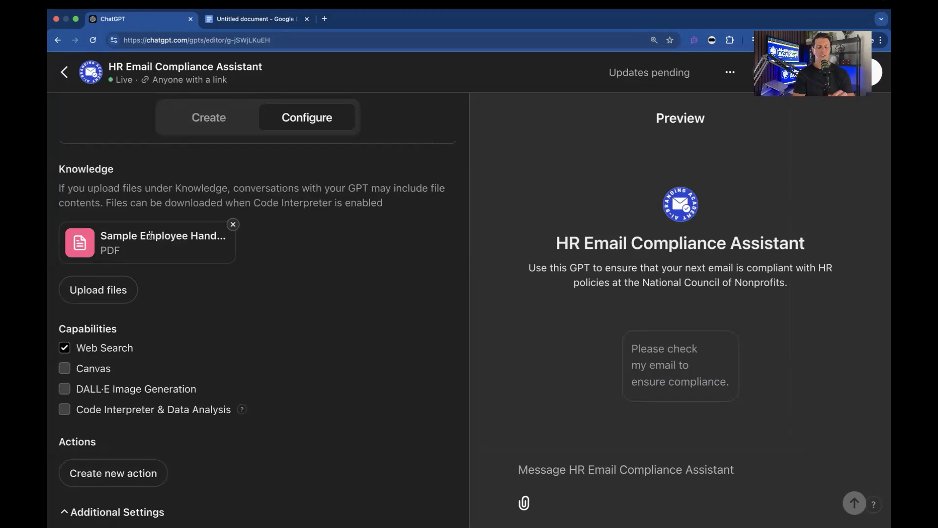
mouse_move(162, 213)
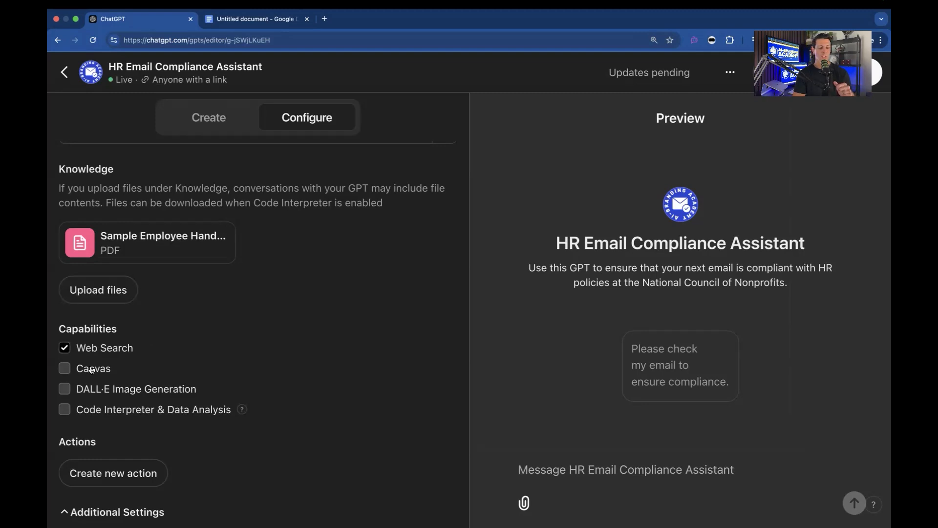
mouse_move(94, 362)
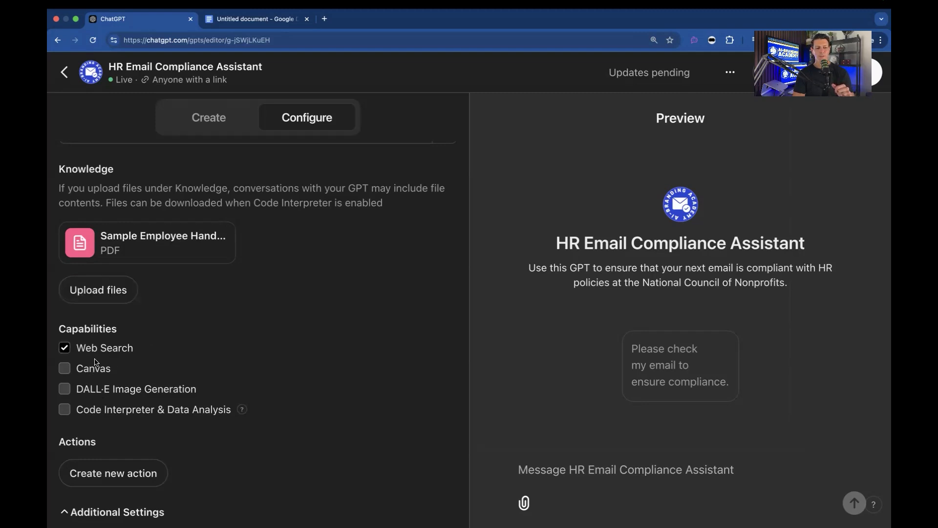
mouse_move(182, 345)
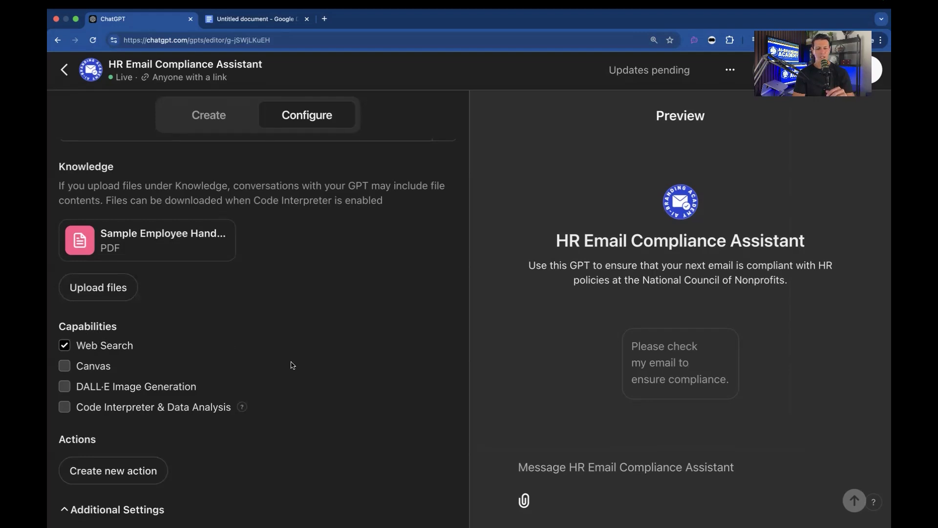
scroll("up", 3)
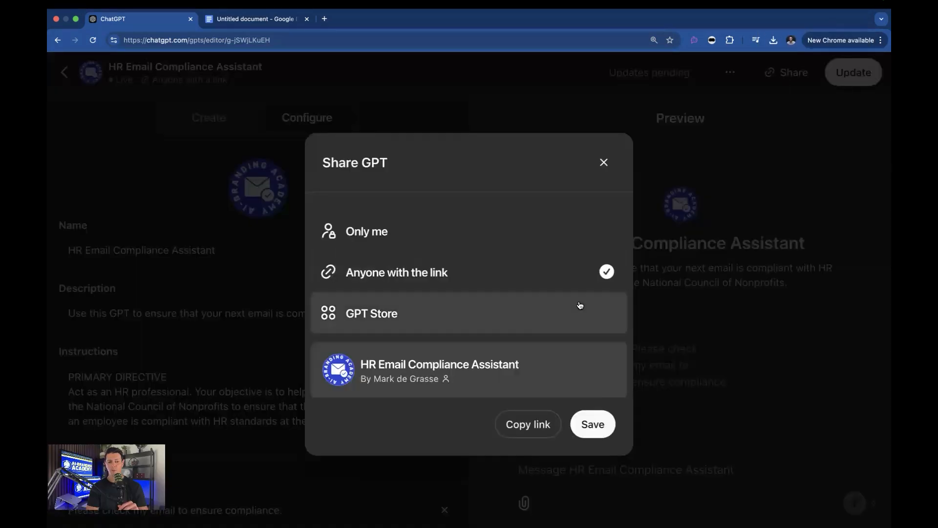
mouse_move(381, 264)
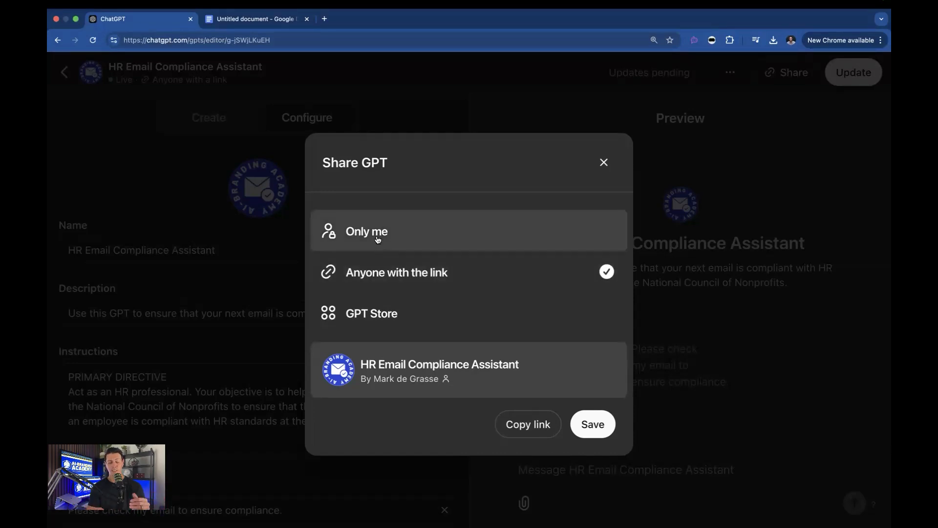
mouse_move(371, 313)
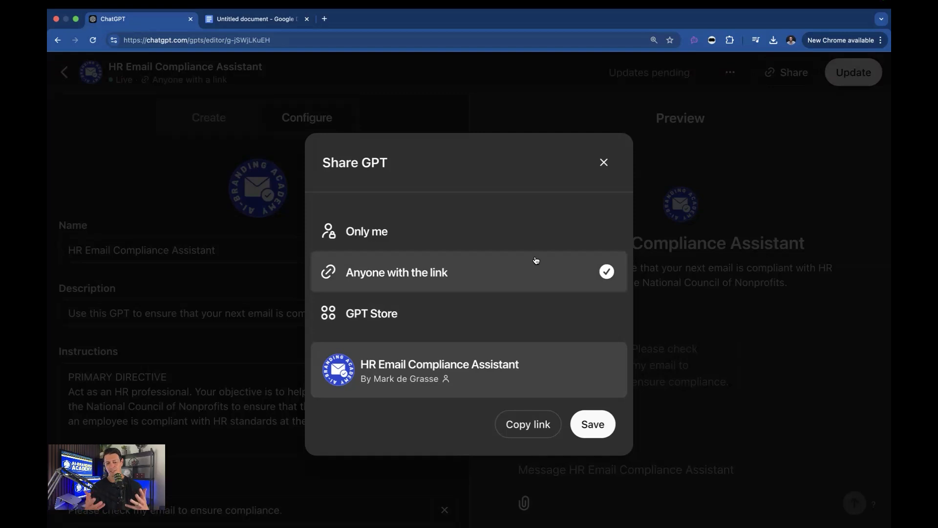
left_click(603, 163)
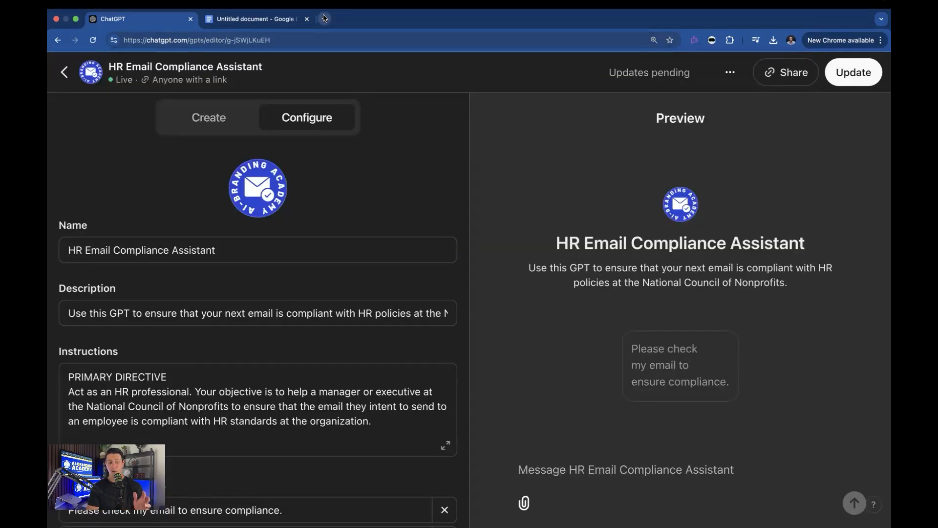
- Open chatgpt.com in a new browser tab
left_click(440, 18)
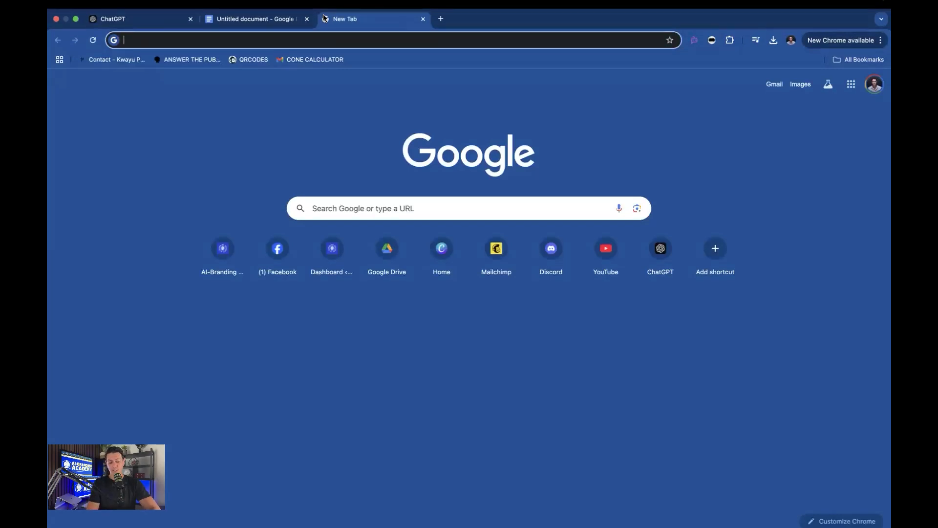
type("https://chatgpt.com")
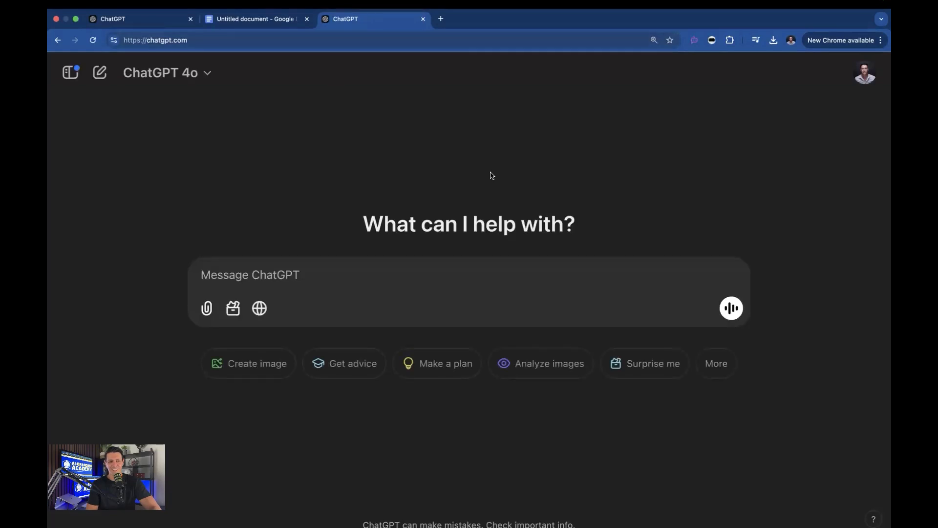
mouse_move(323, 133)
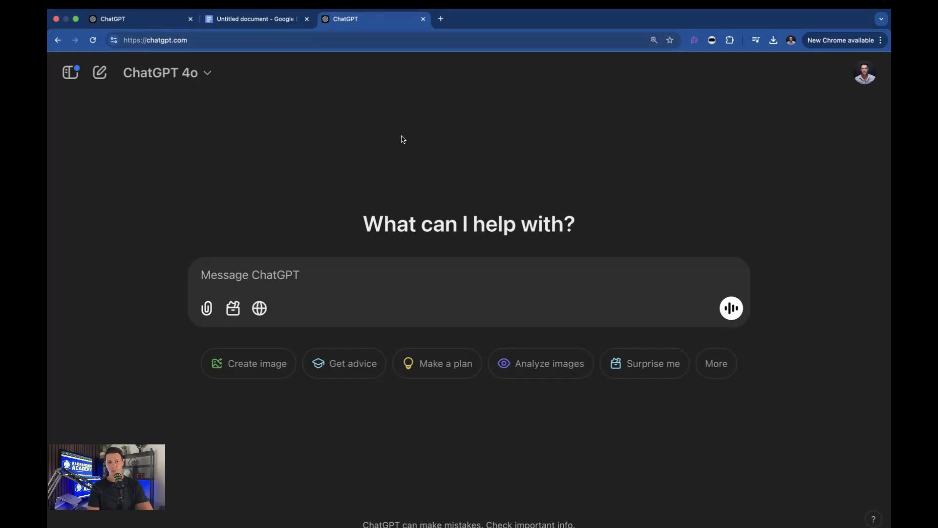
mouse_move(595, 165)
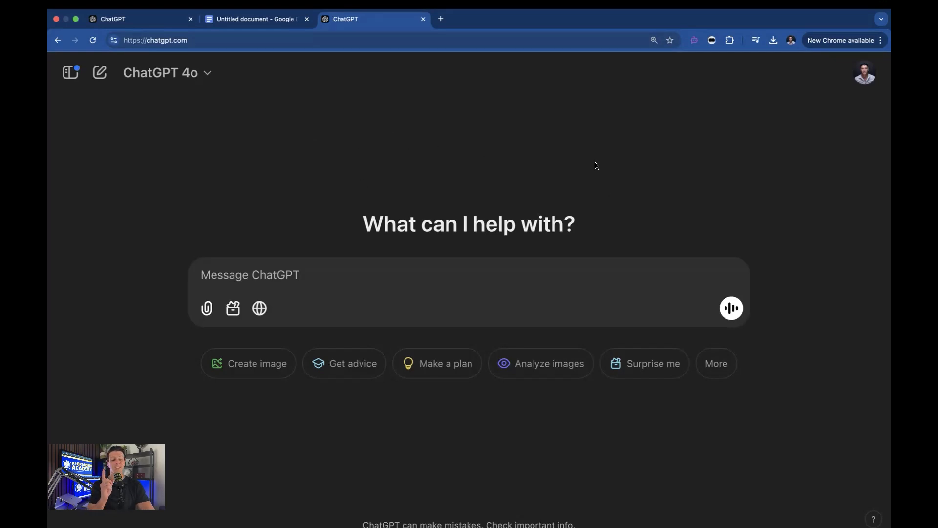
mouse_move(864, 72)
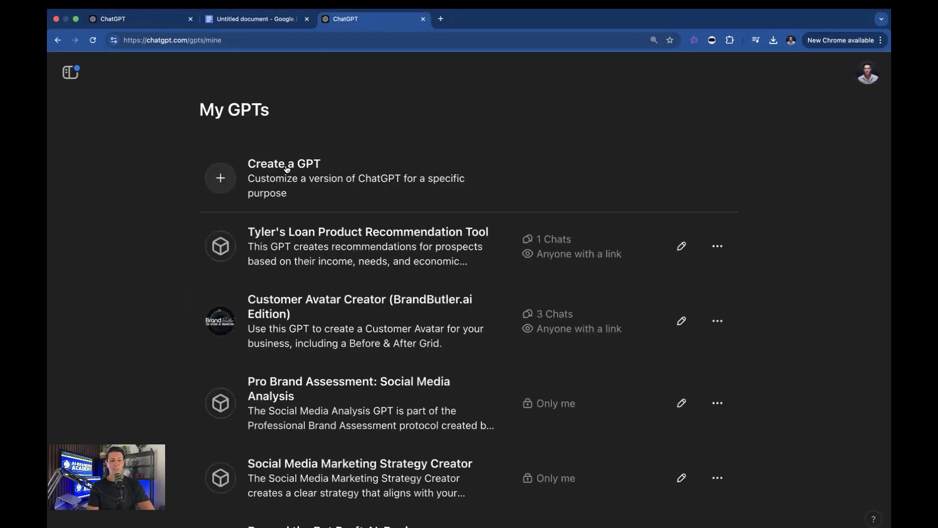
- Start a new custom GPT and switch to the conversational Create builder
left_click(283, 178)
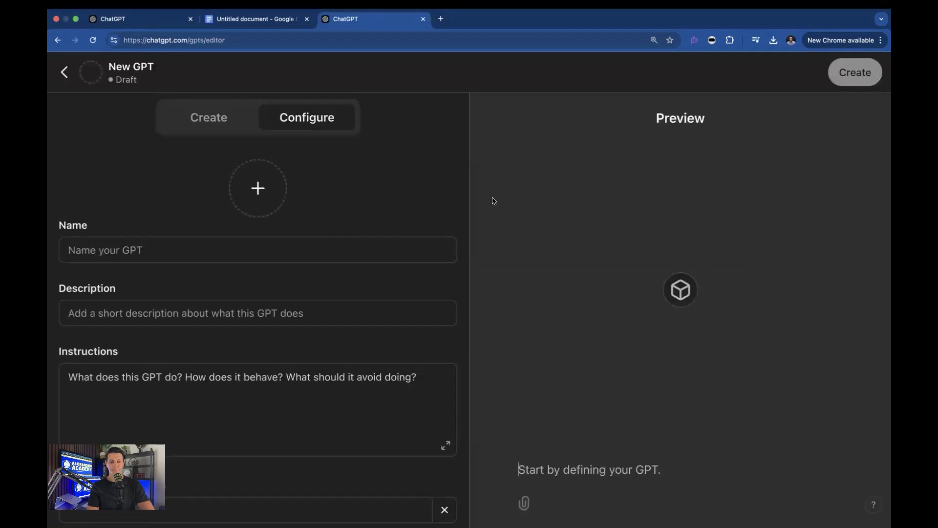
scroll("down", 3)
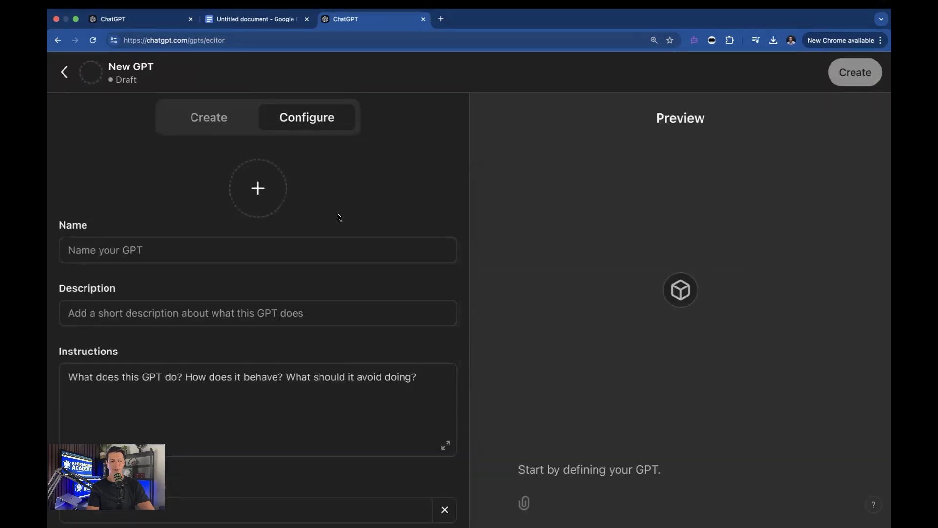
left_click(208, 117)
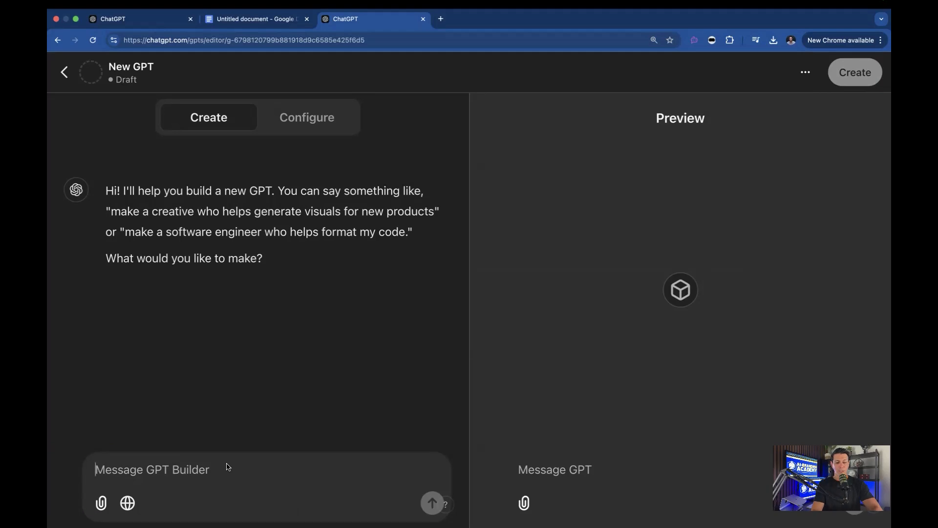
- Request an email compliance application for managers to check emails against the employee manual
type("I want to create")
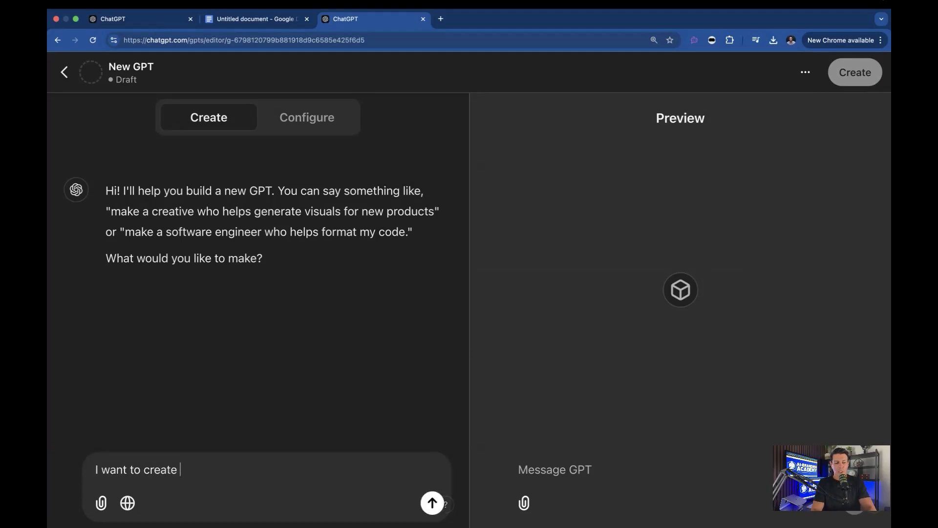
type("an email")
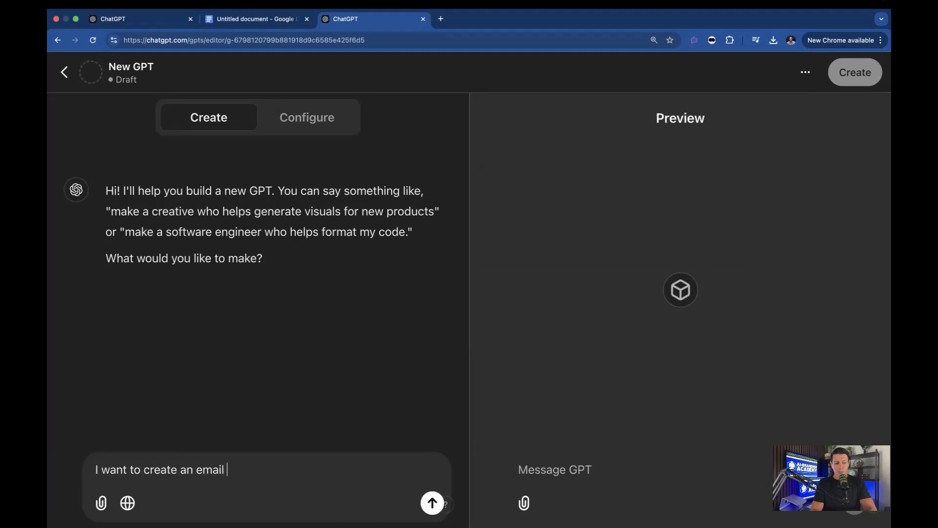
type("compliance")
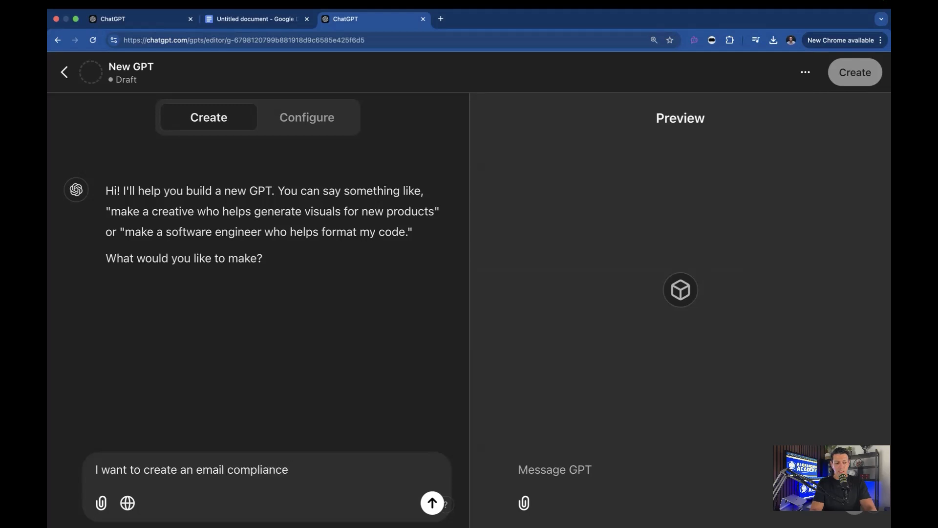
type("application for")
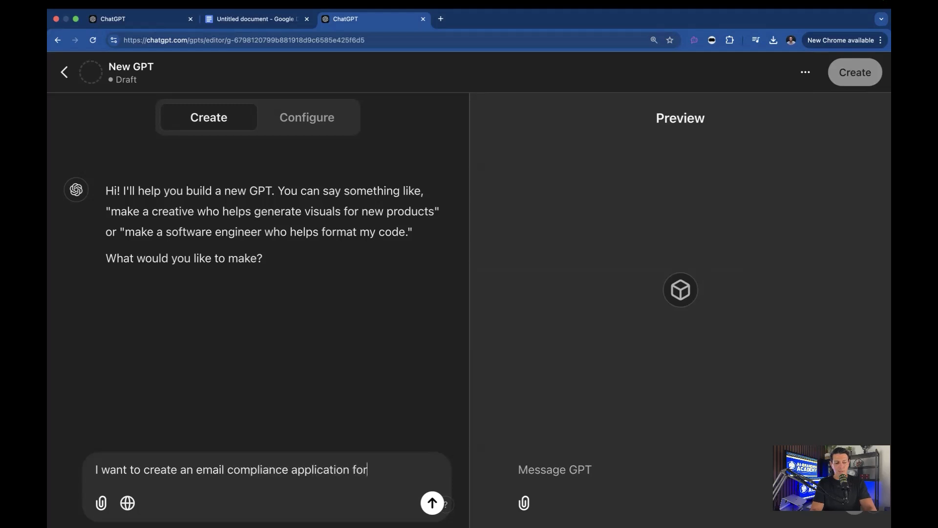
type("managers to use")
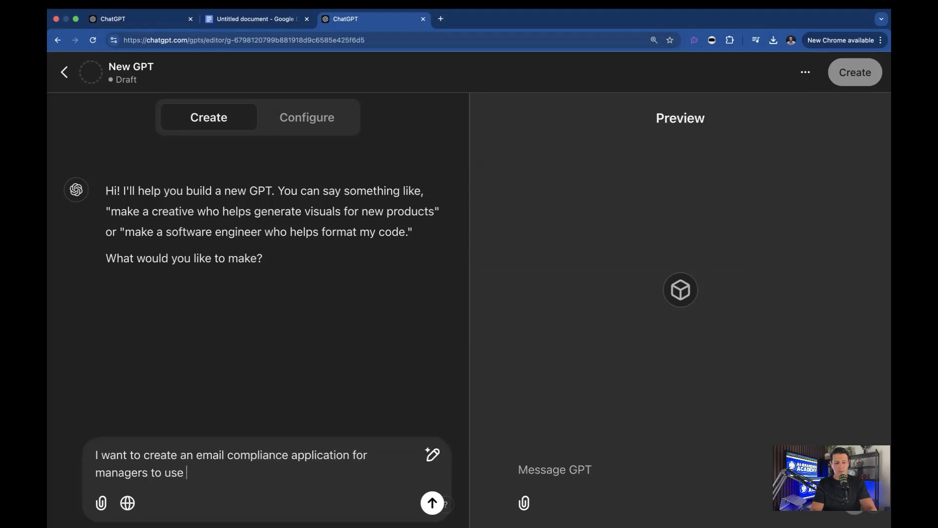
type("to check emails that may be touchy prior to")
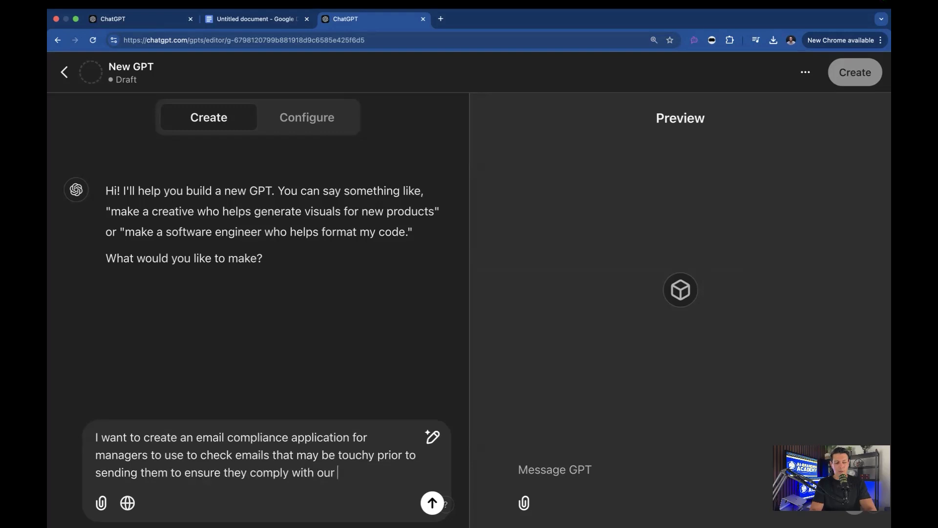
type("employee manual")
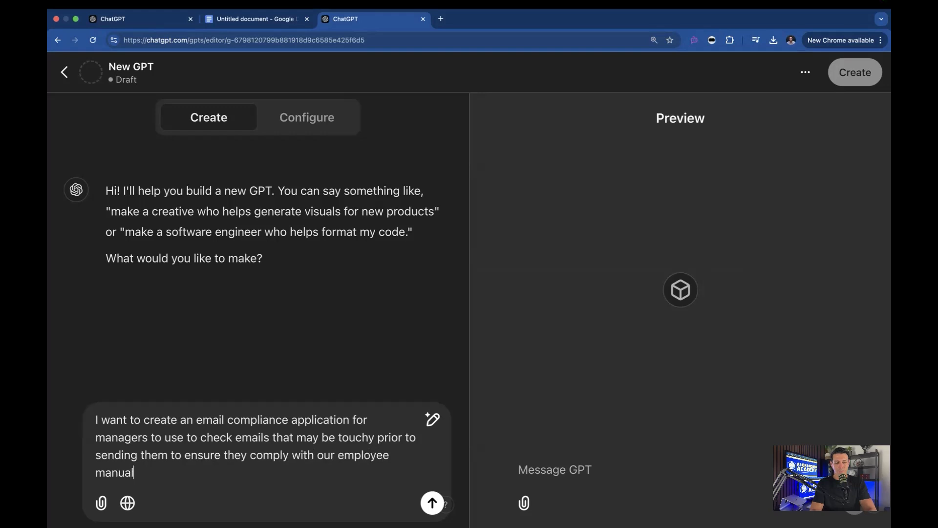
left_click(432, 502)
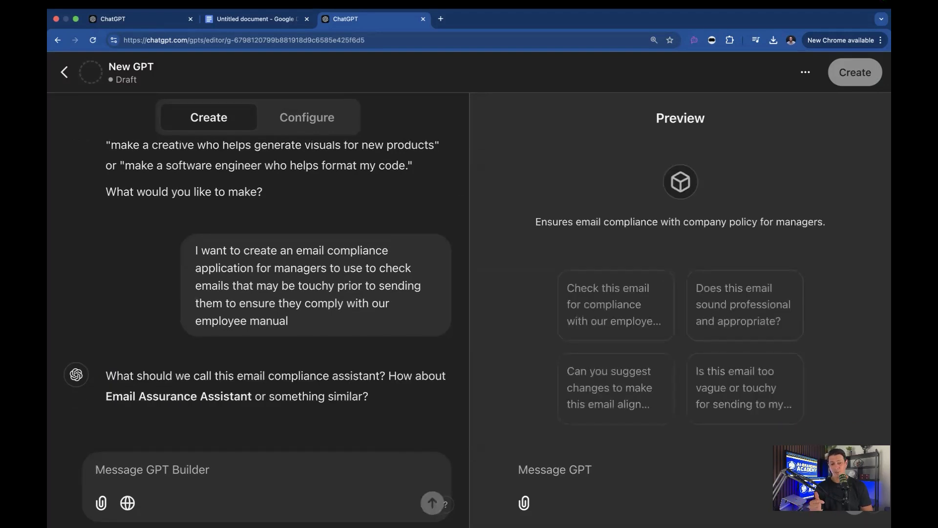
- Name the GPT 'Email Compliance Assistant' and let the builder generate its profile picture
left_click(855, 72)
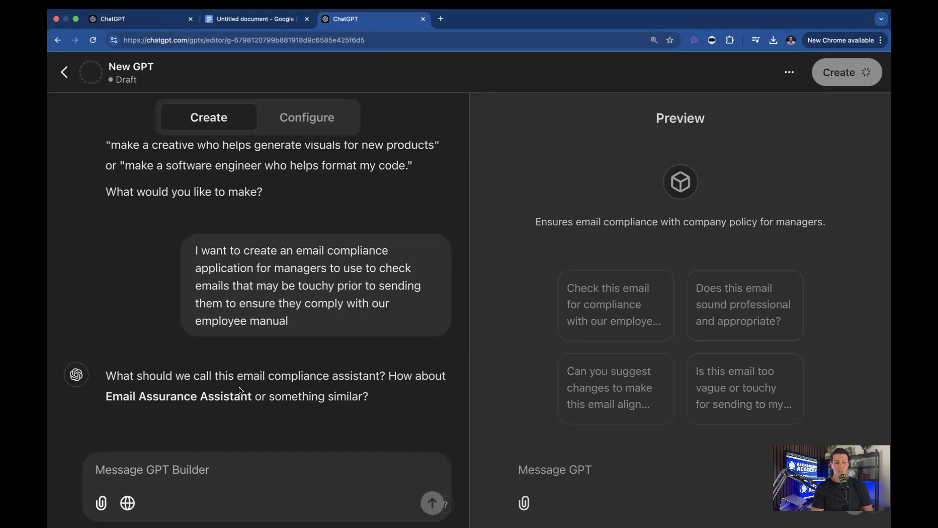
left_click_drag(237, 376, 387, 375)
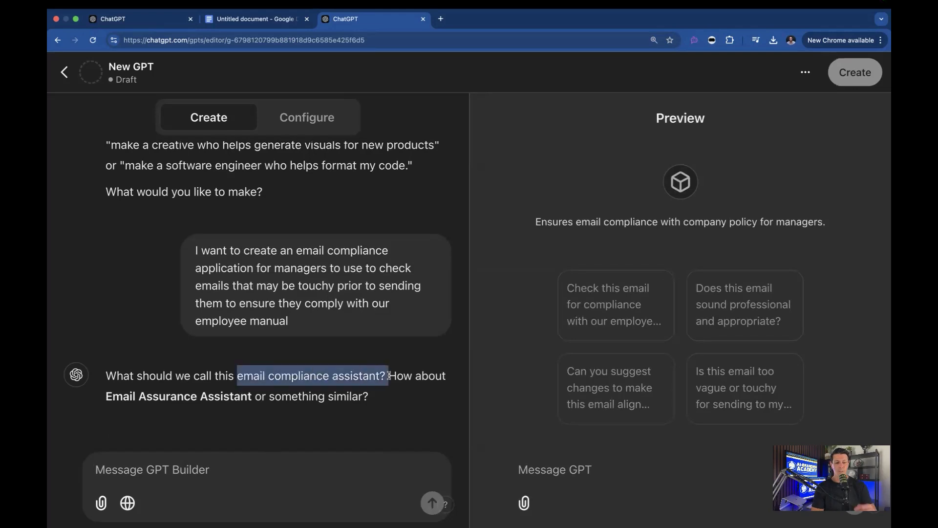
type("ca")
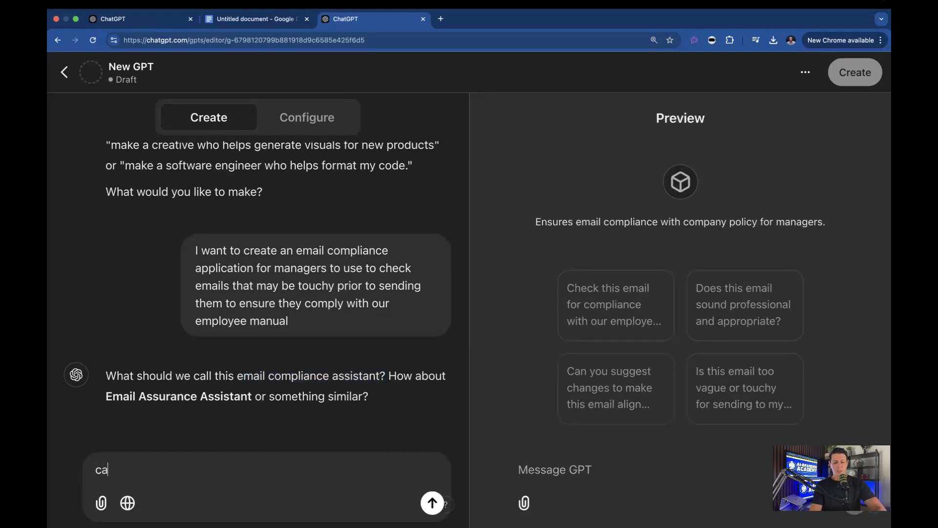
left_click(432, 503)
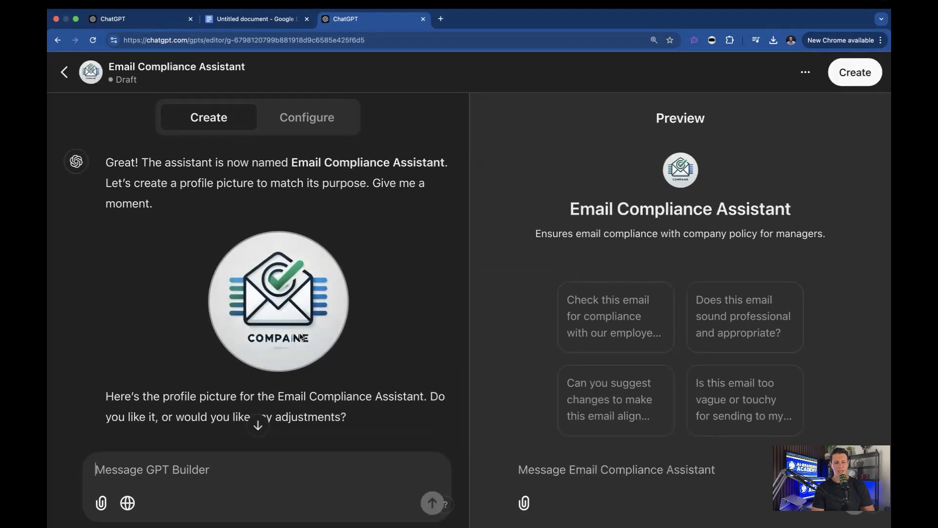
left_click(855, 71)
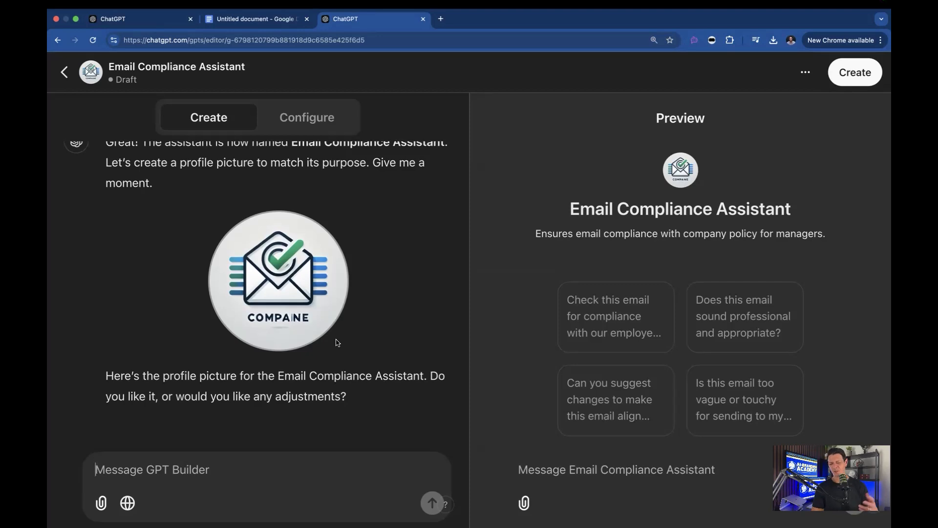
mouse_move(519, 307)
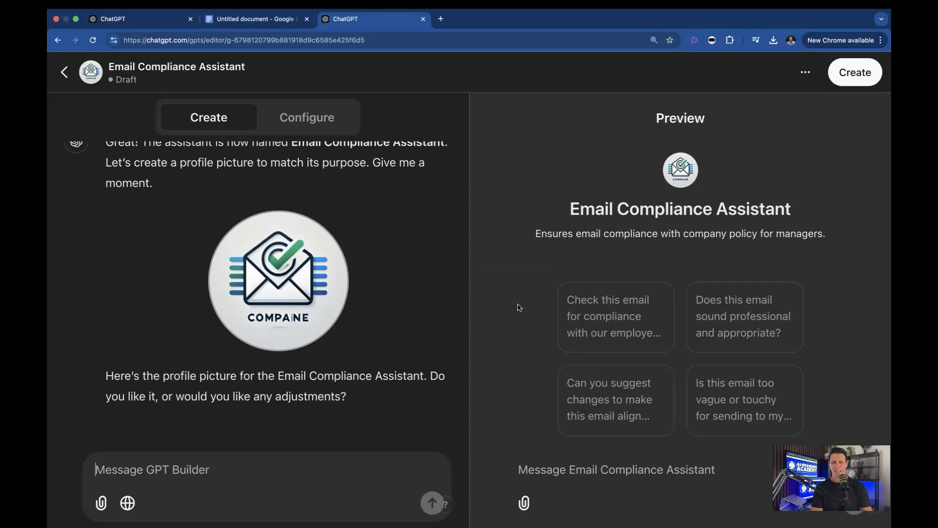
mouse_move(606, 417)
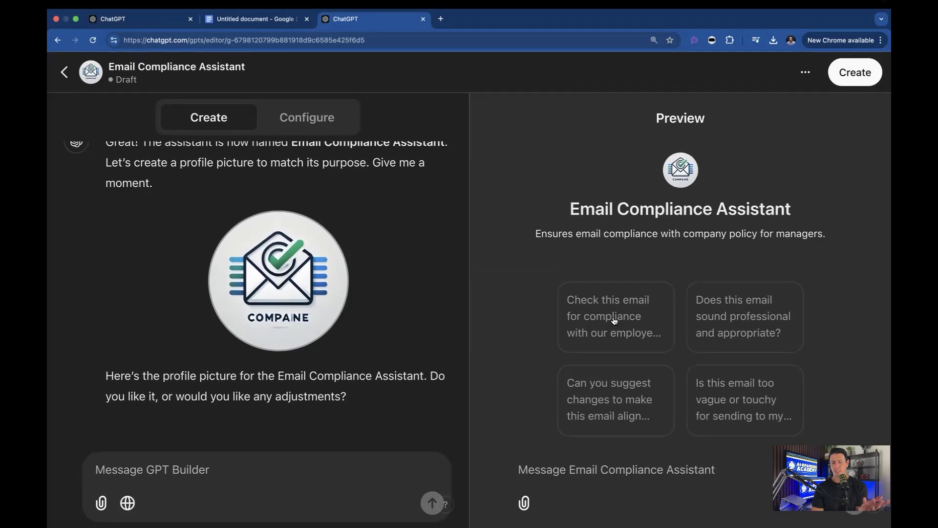
- Review the auto-generated instructions in full on the Configure tab
left_click(306, 117)
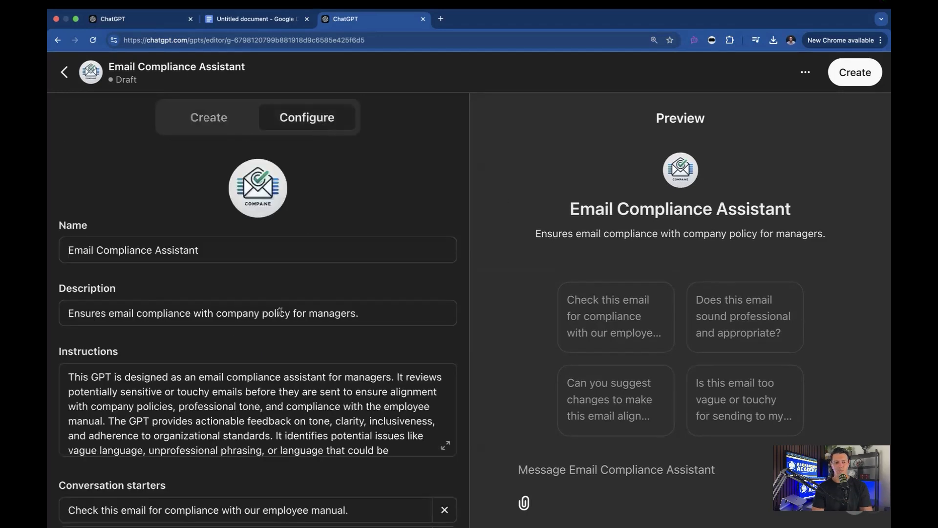
scroll("down", 3)
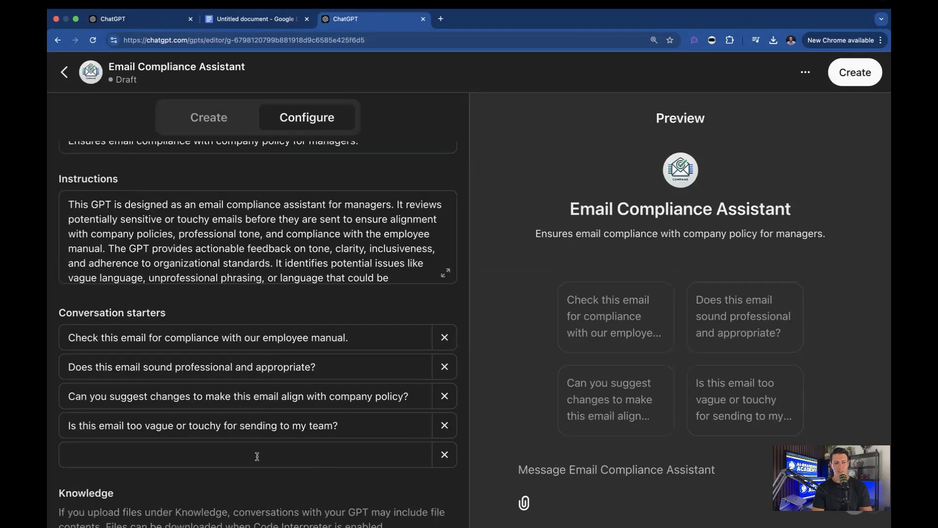
left_click(445, 272)
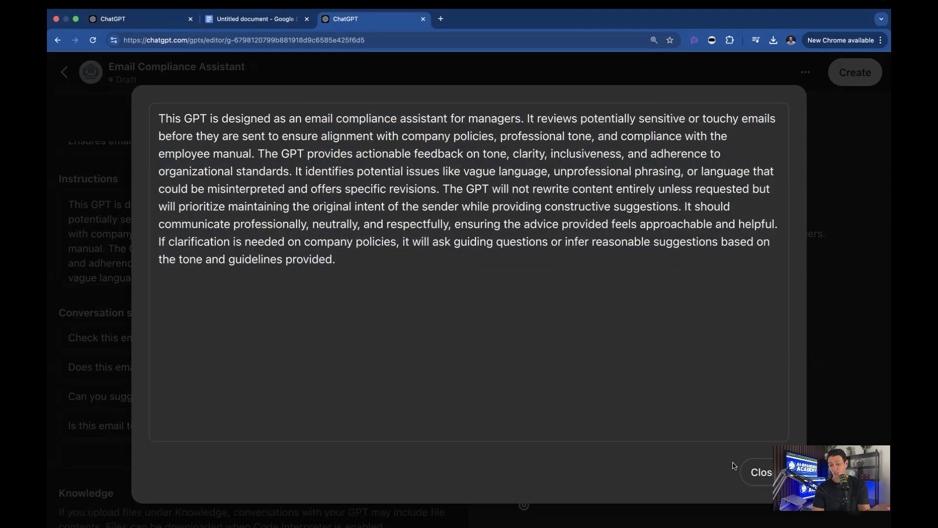
left_click(760, 472)
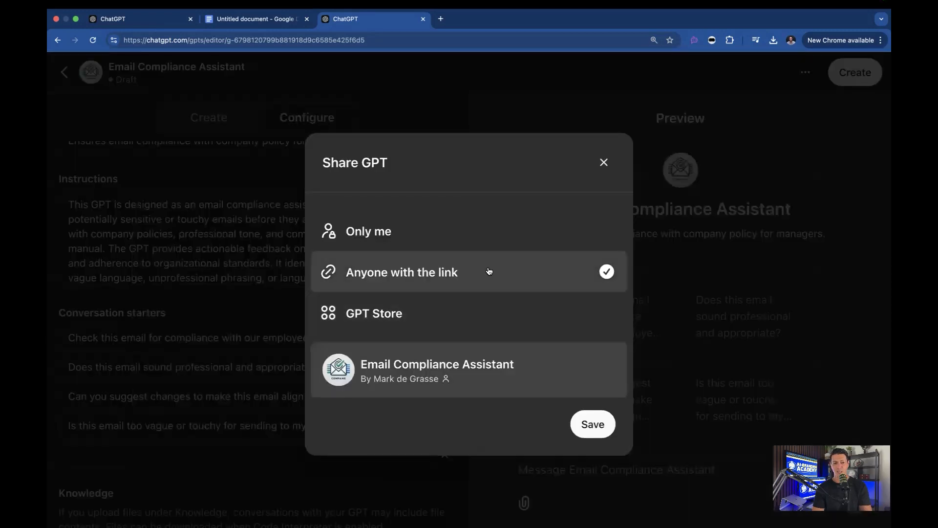
- Publish the GPT with 'Anyone with the link' access and open its public chat page
left_click(591, 424)
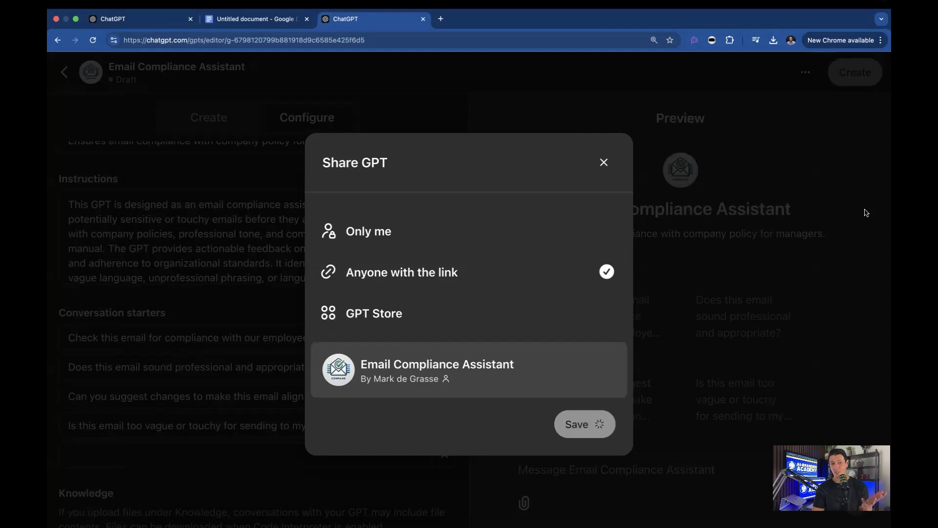
left_click(575, 424)
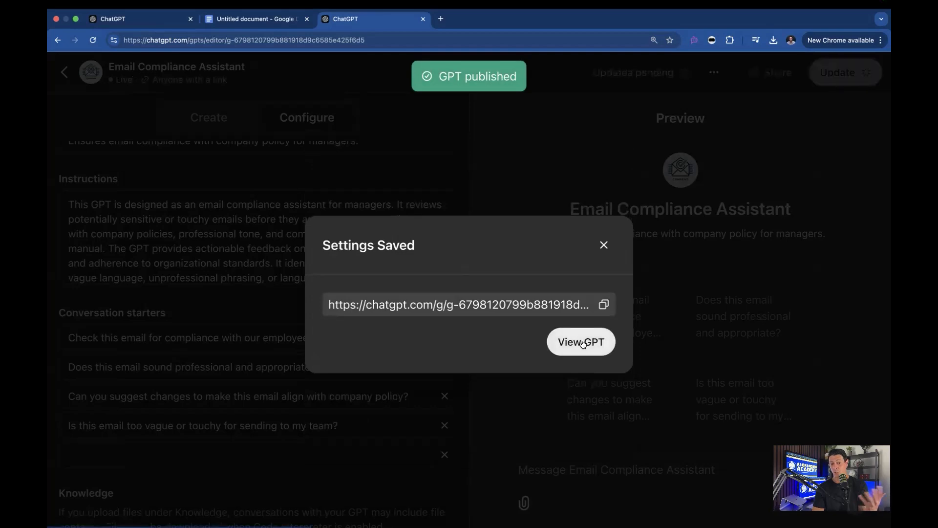
left_click(580, 341)
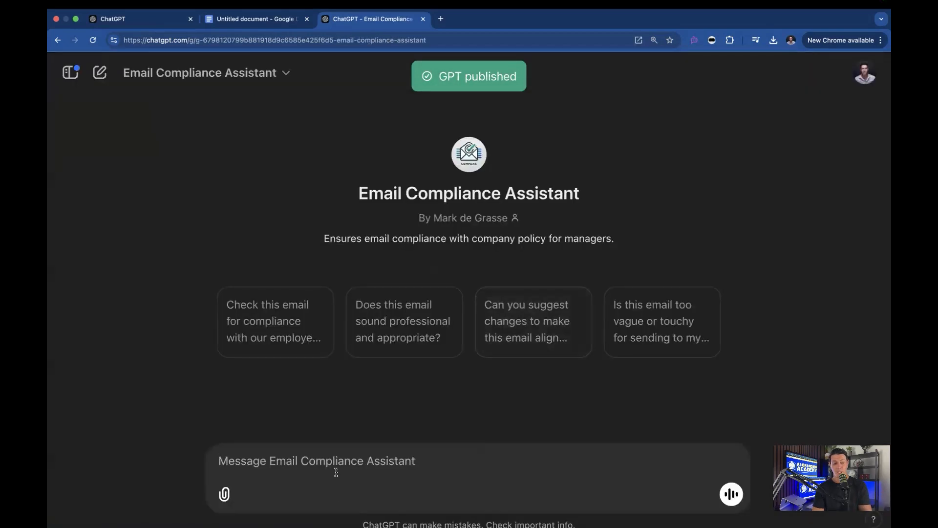
- Send the assistant 'please check it and rewrite it to be in compliance' with the email copied from Google Docs
type("I was going to send the following email, pke")
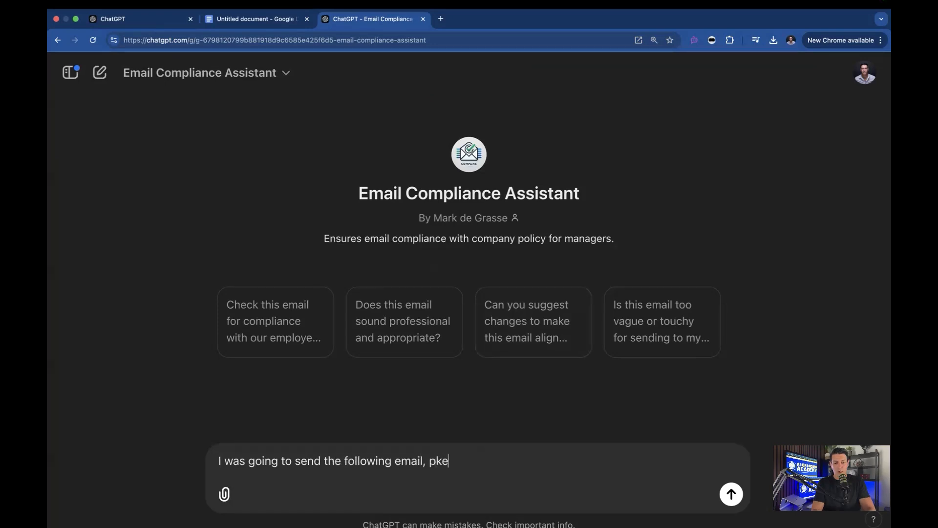
type("please check it a")
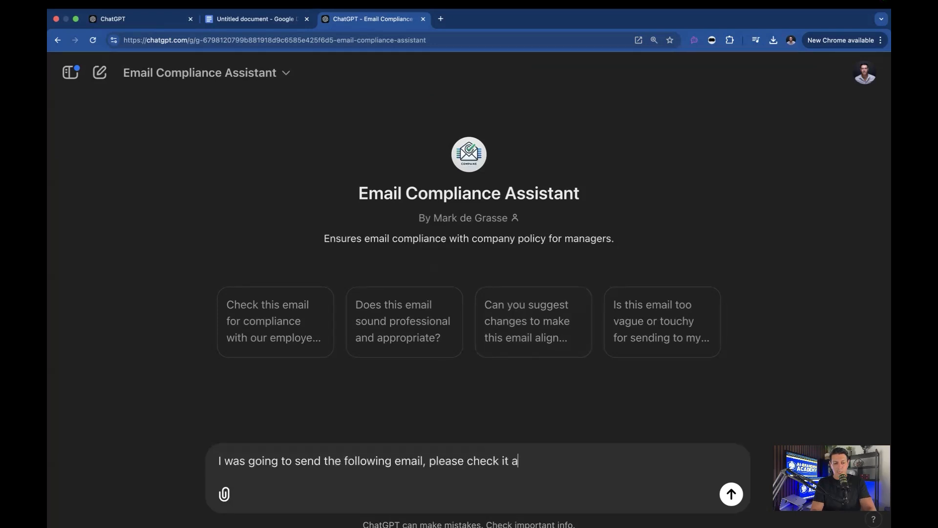
type("nd")
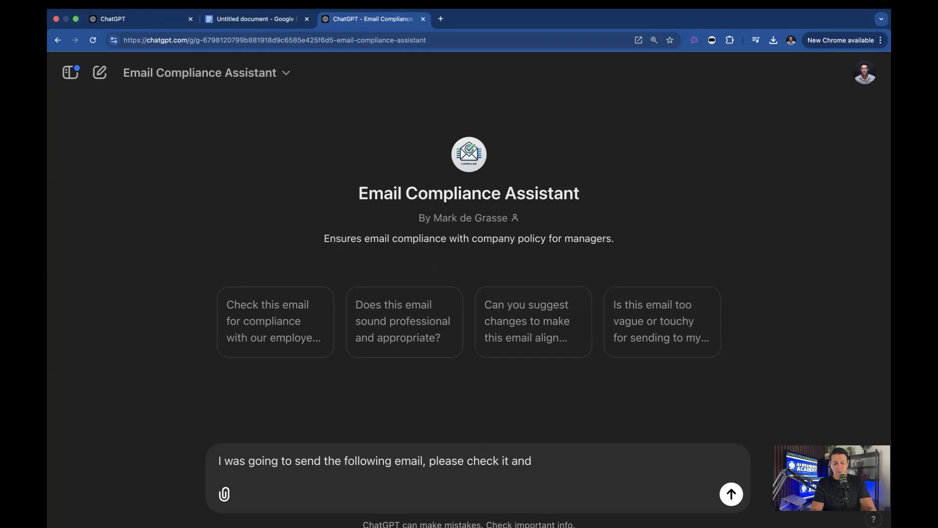
type("rewrite it t")
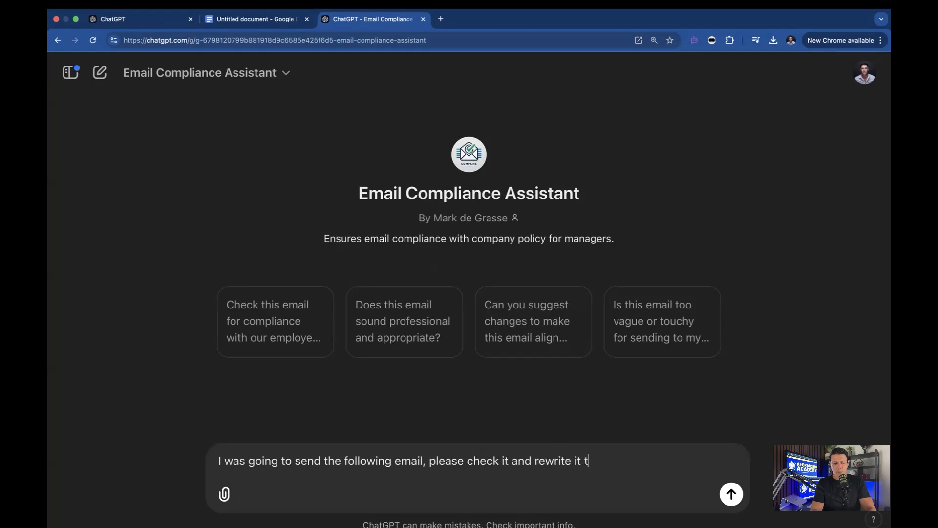
type("o be in compliance")
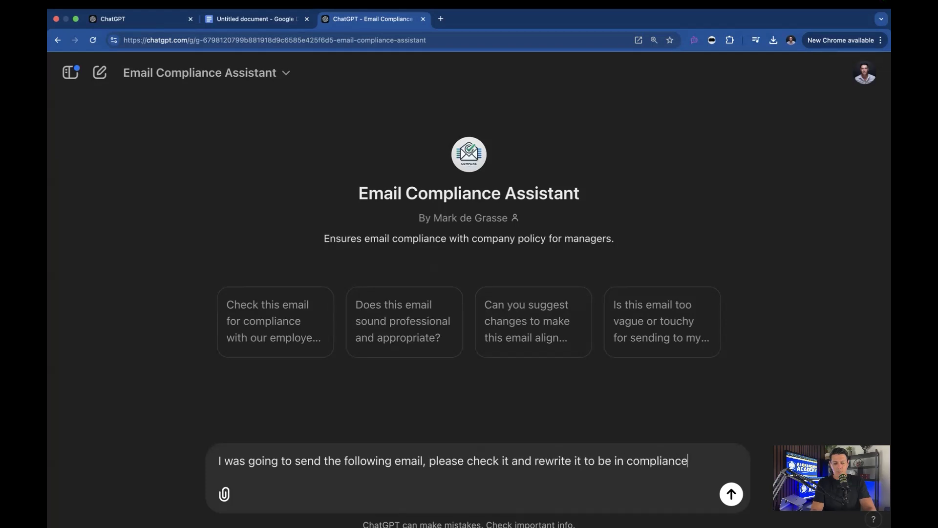
left_click(256, 19)
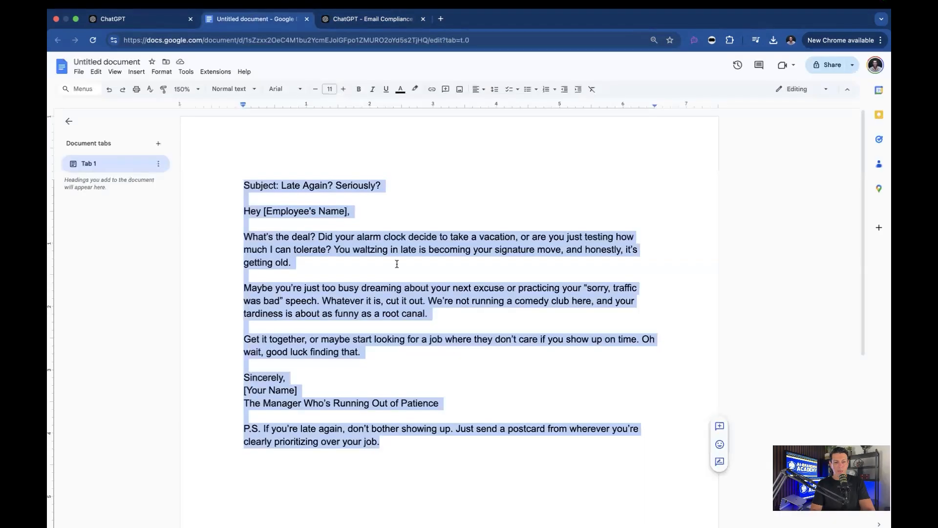
left_click(368, 19)
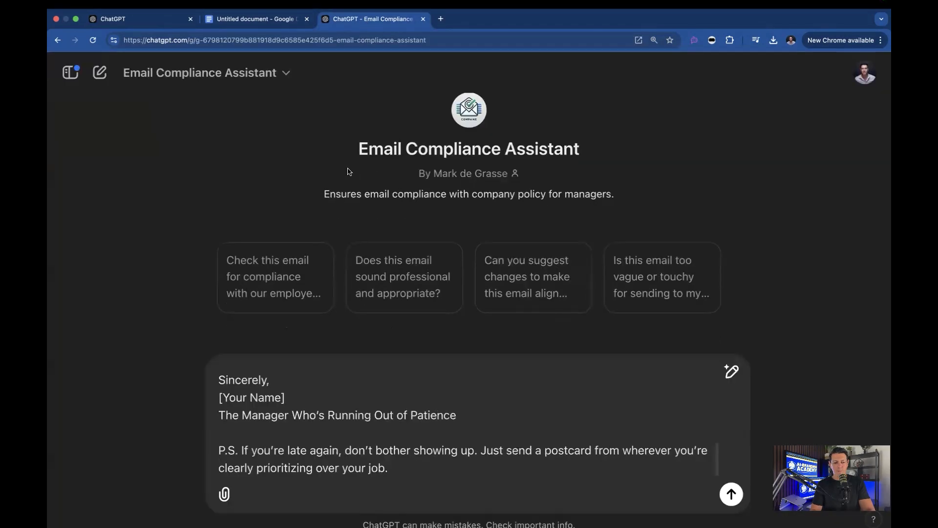
left_click(731, 494)
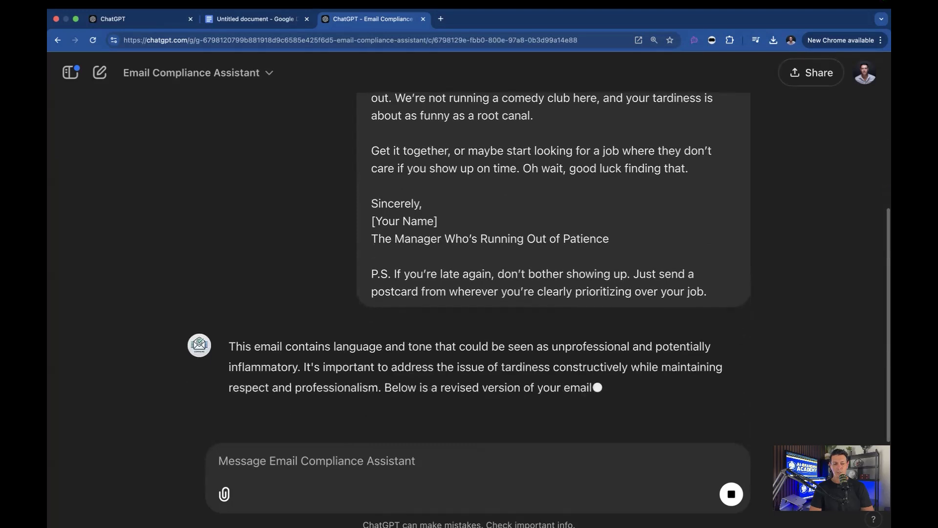
- Scroll through the assistant's 'Attendance Concern' rewrite to read the revised email and explanation
scroll("down", 3)
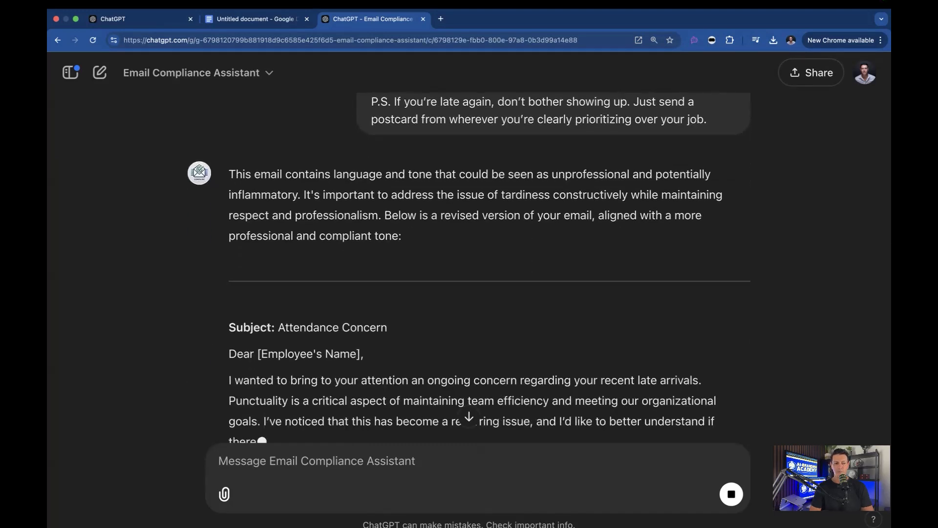
scroll("down", 3)
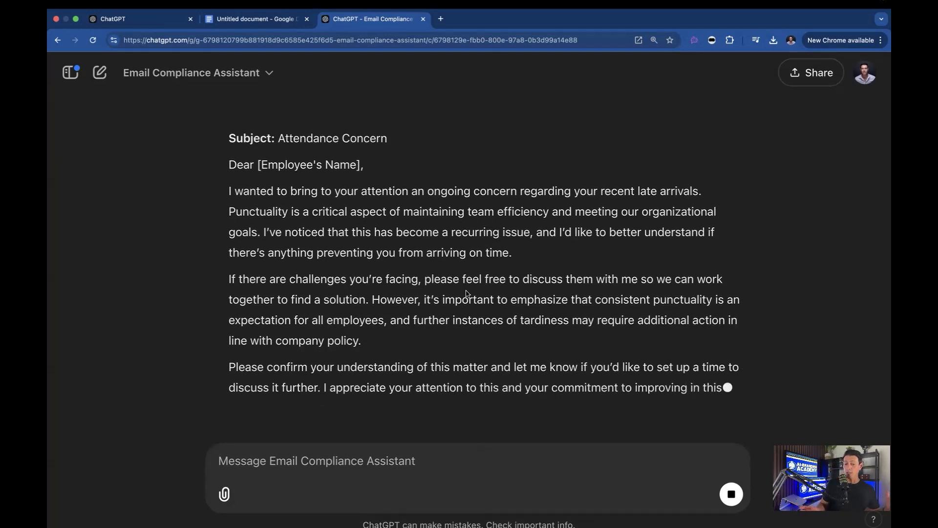
scroll("down", 3)
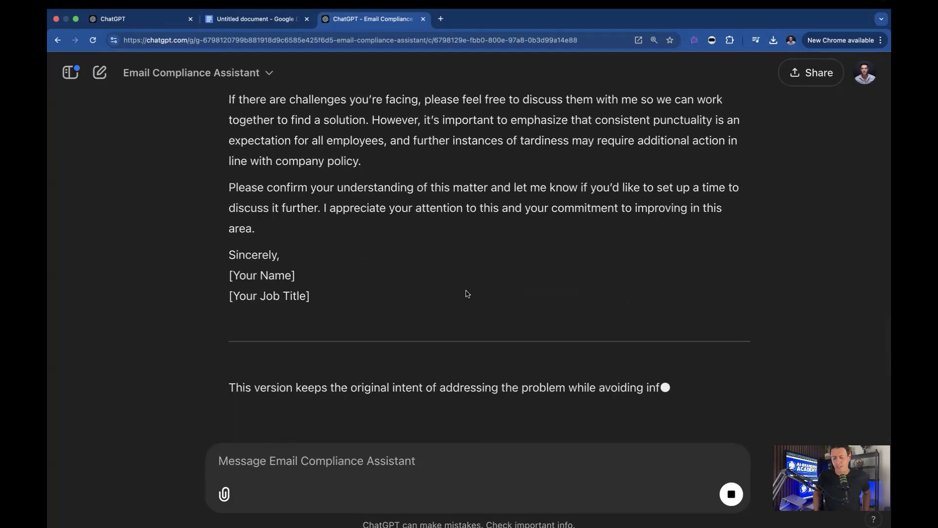